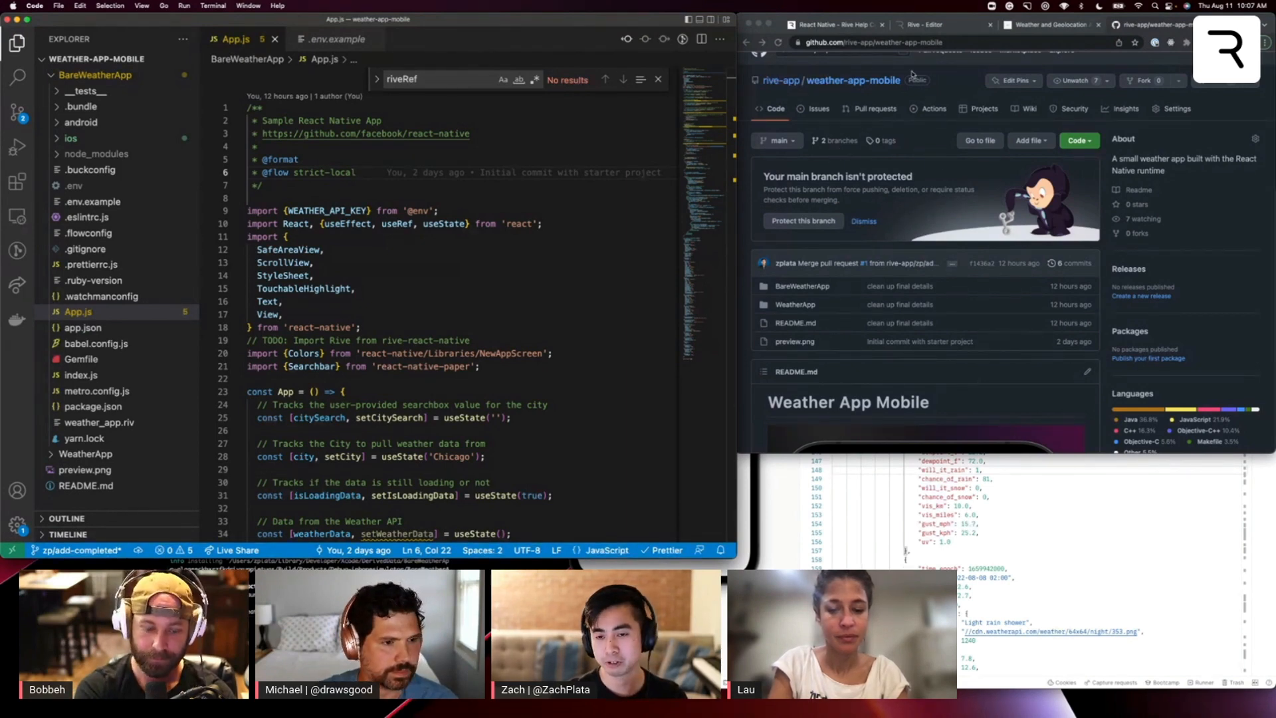
Step: Scroll the React Native guide down past the pod install notes to the Add the Rive component step
scroll(down, 3)
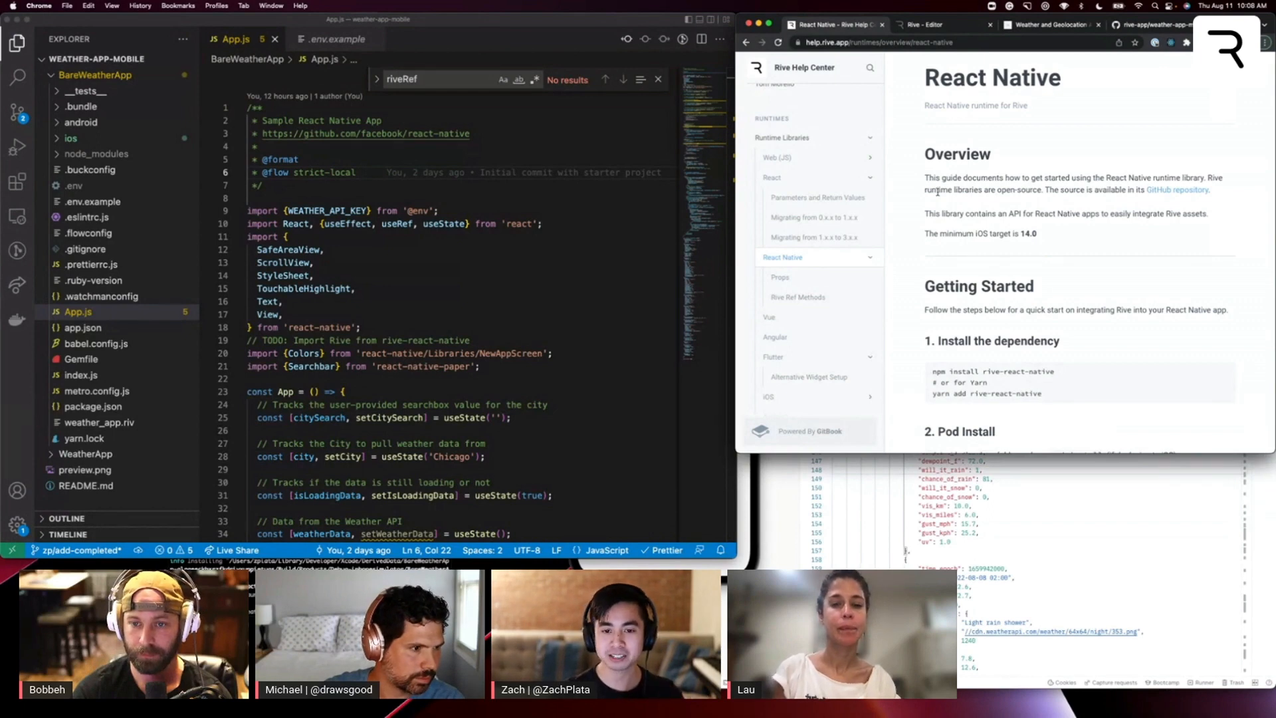
mouse_move(785, 149)
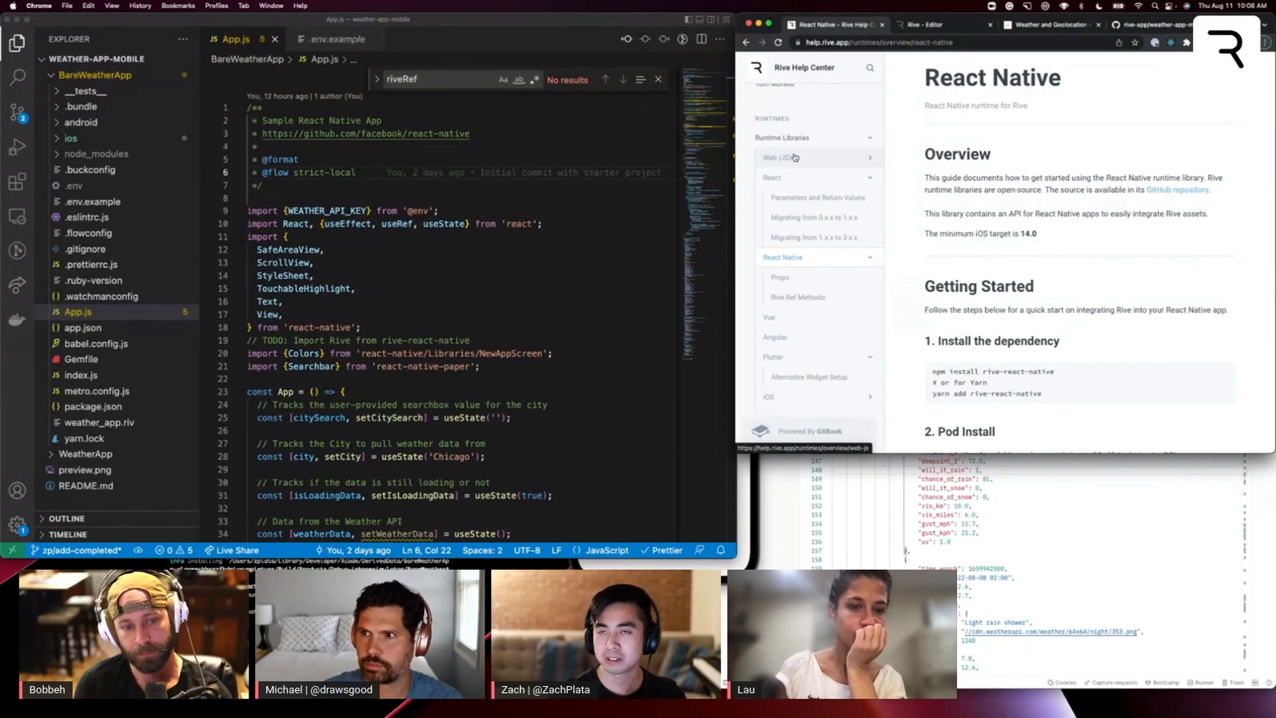
mouse_move(806, 366)
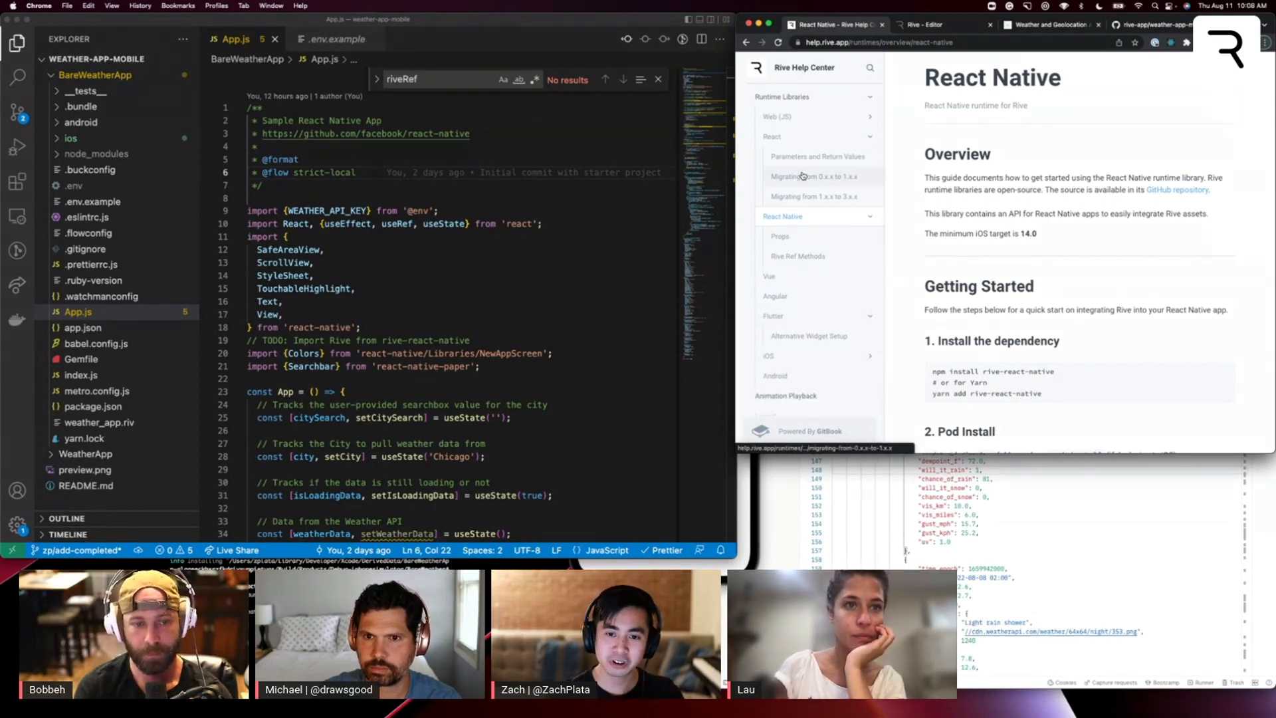
mouse_move(832, 216)
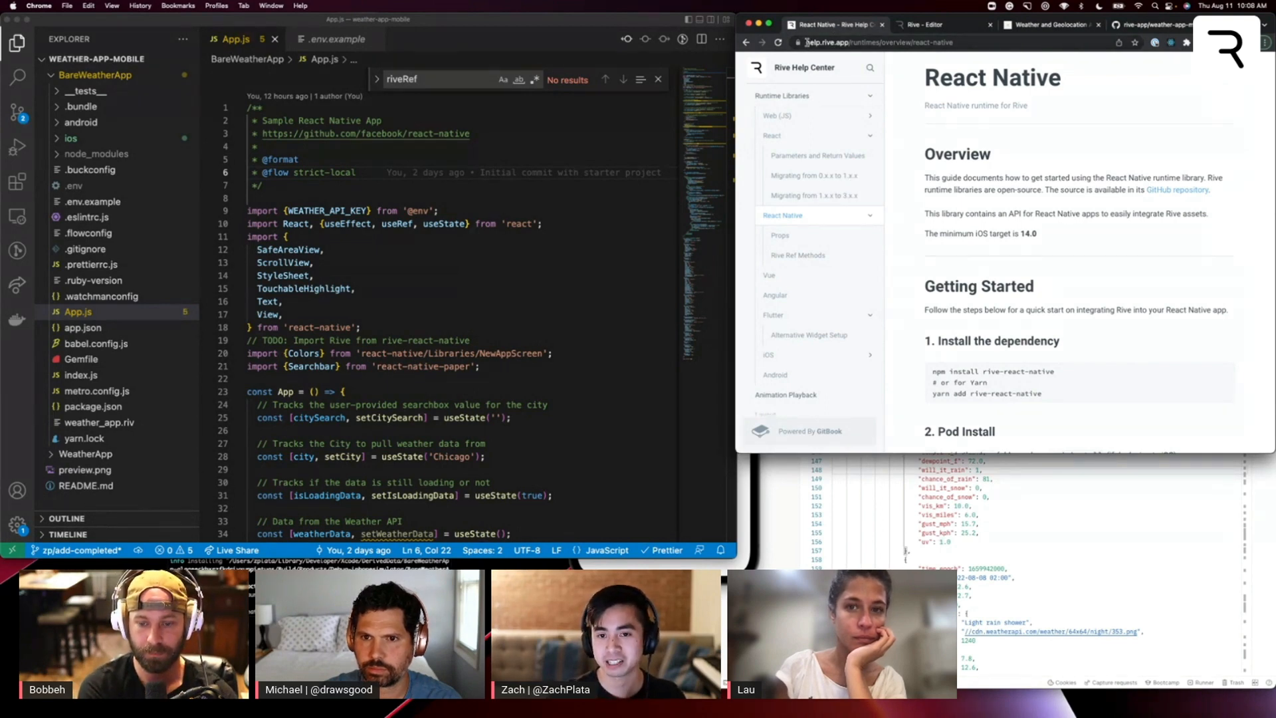
mouse_move(819, 155)
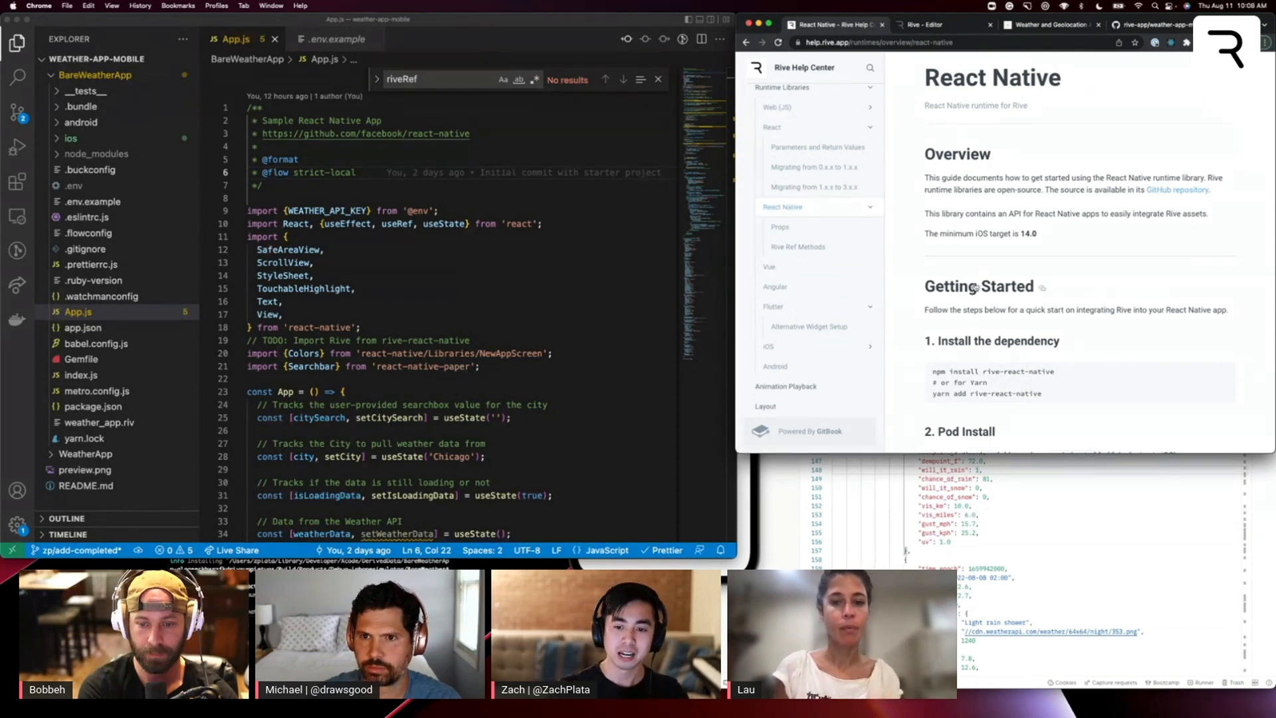
scroll(down, 3)
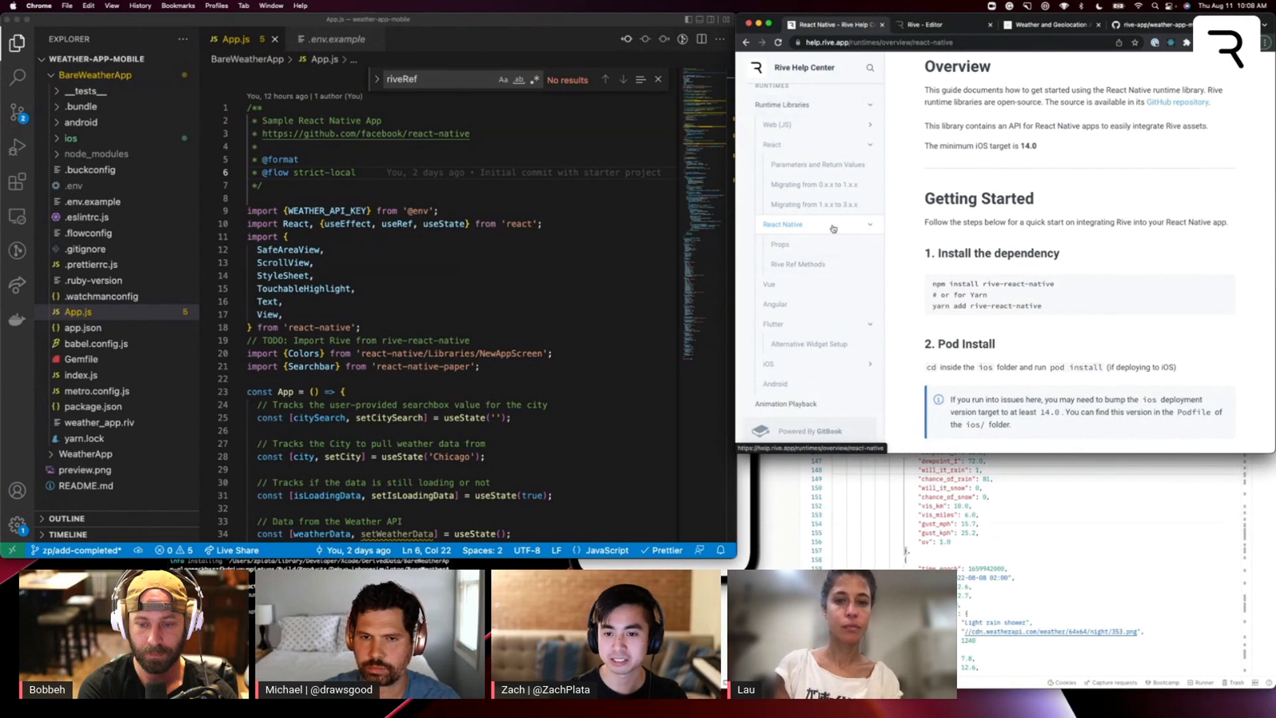
scroll(down, 3)
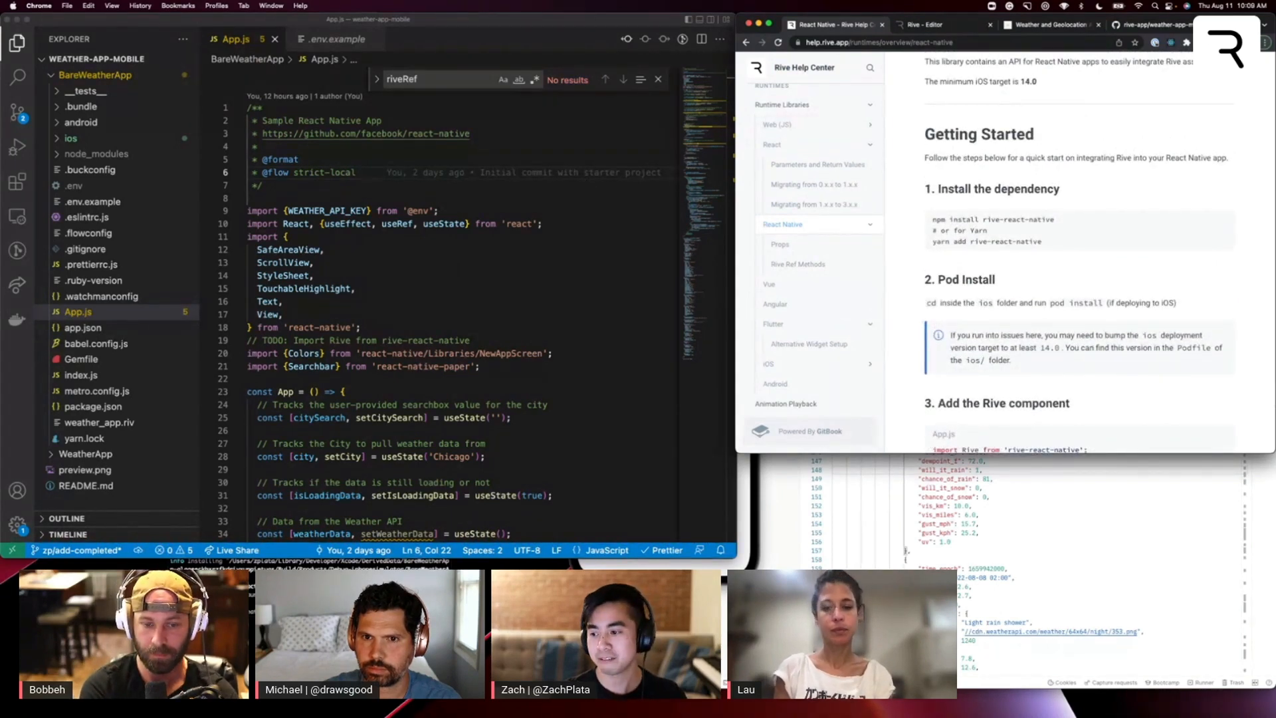
Step: From the Weather App file's menu, download it for the newest runtime into ios/Assets
click(928, 24)
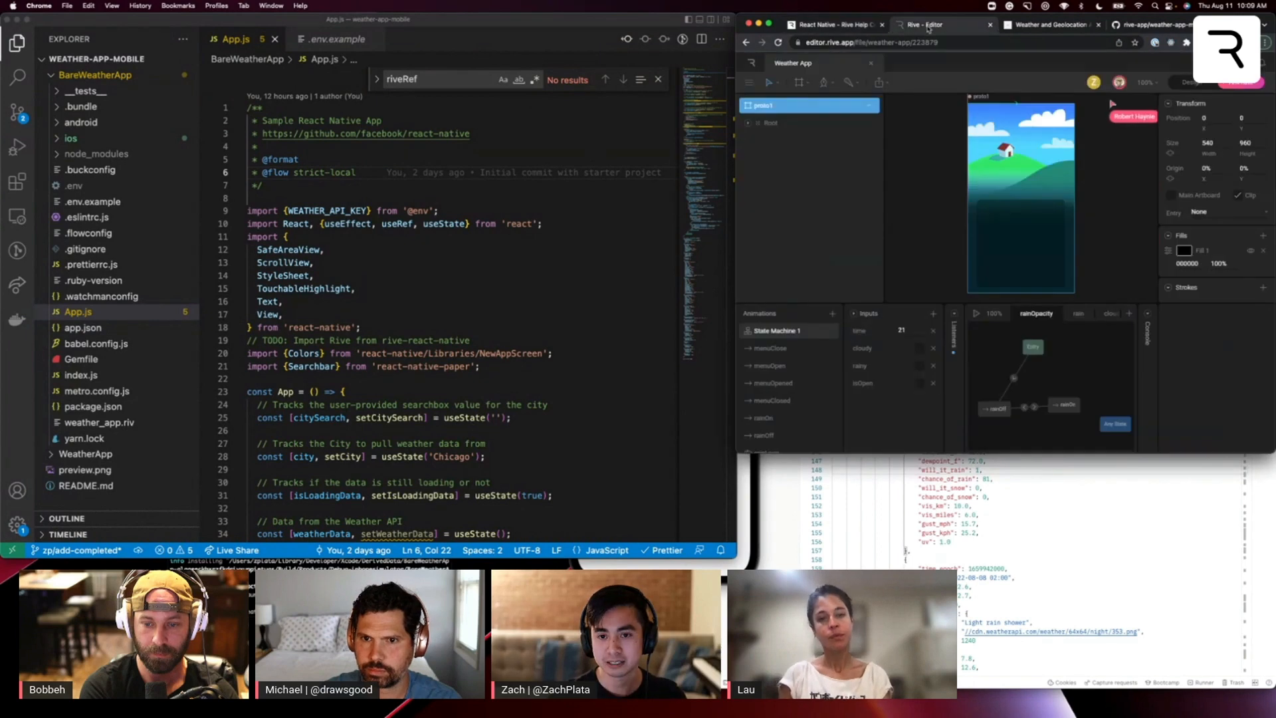
click(881, 82)
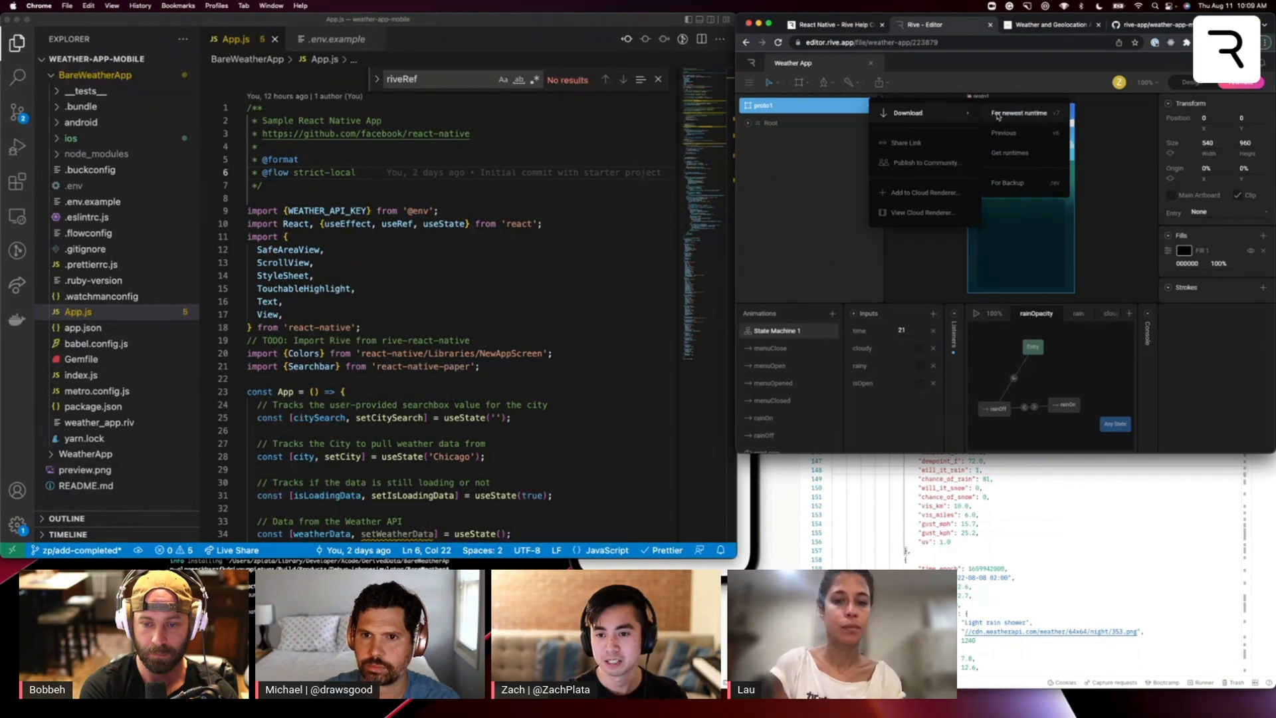
click(1018, 112)
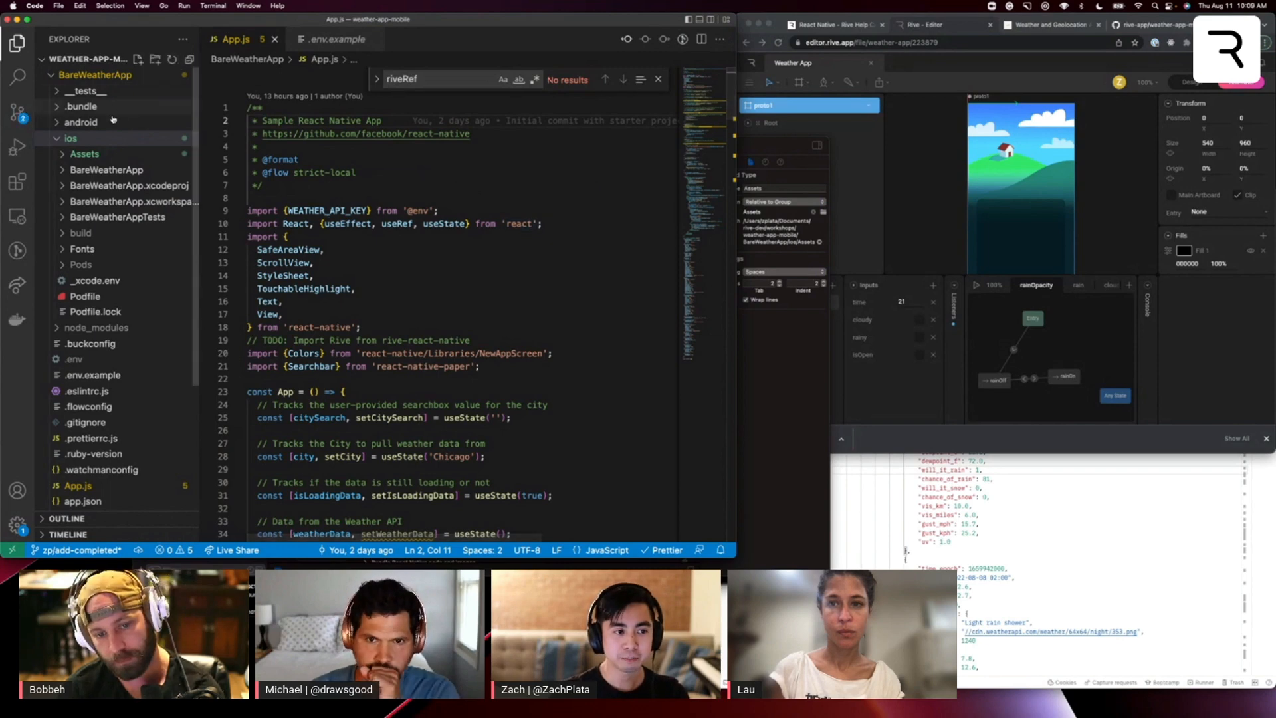
Step: Collapse the ios folder and read through App.js's TODO notes for Rive import, component and inputs
click(71, 138)
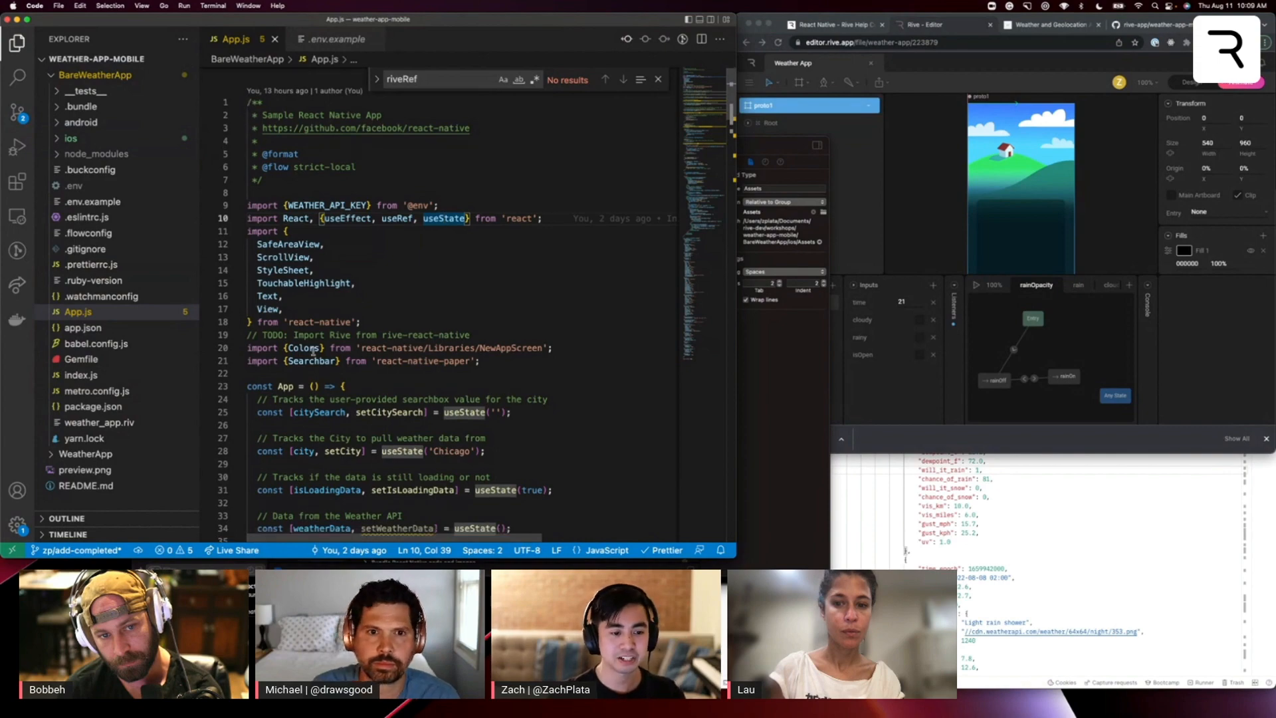
scroll(down, 3)
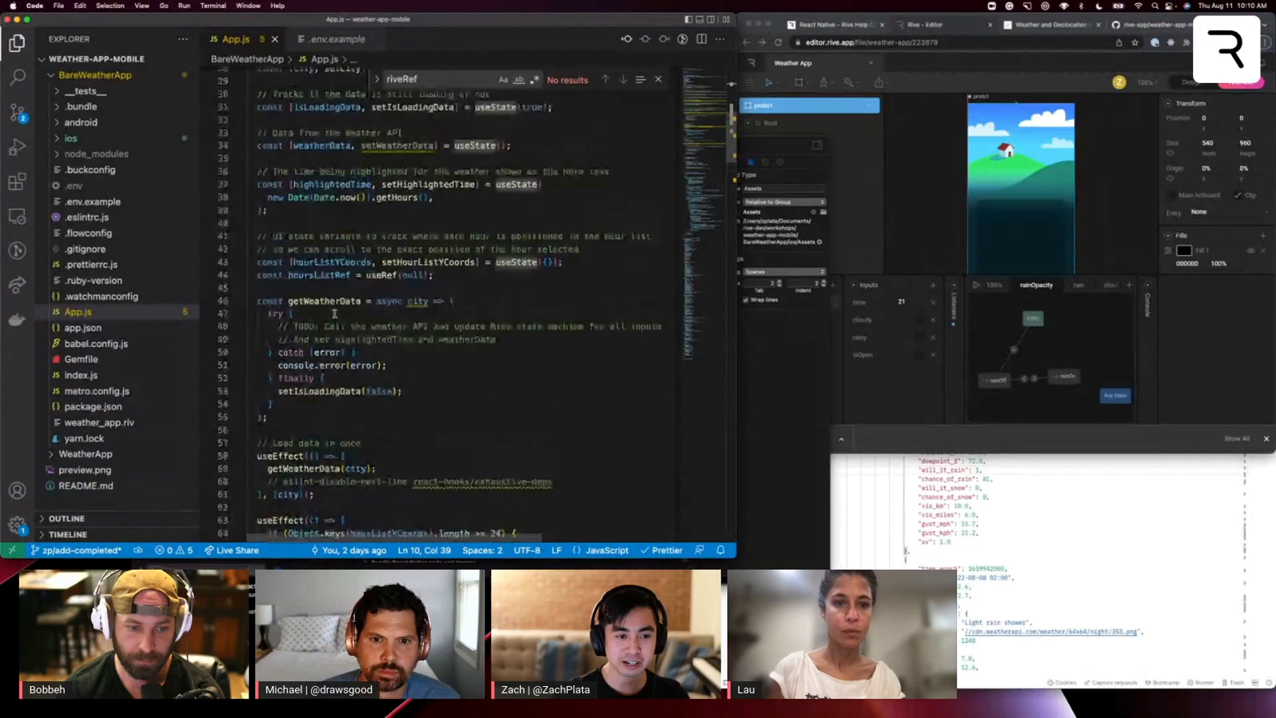
scroll(down, 3)
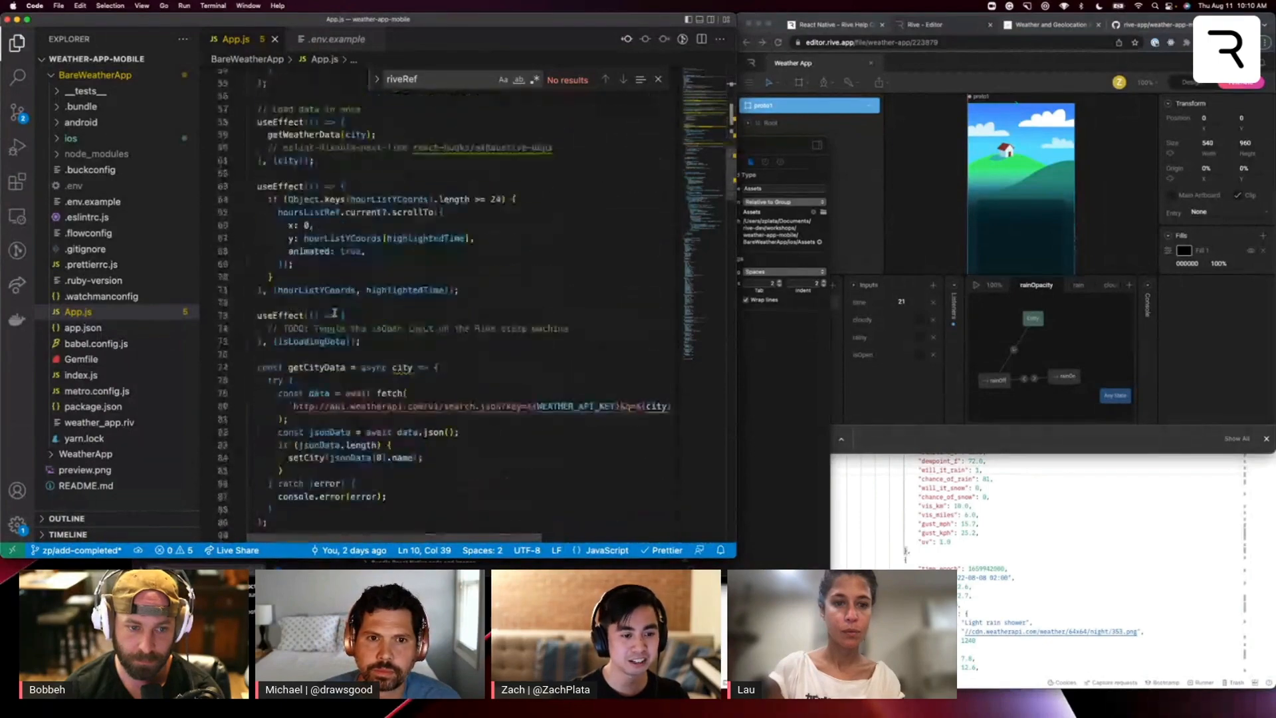
scroll(down, 3)
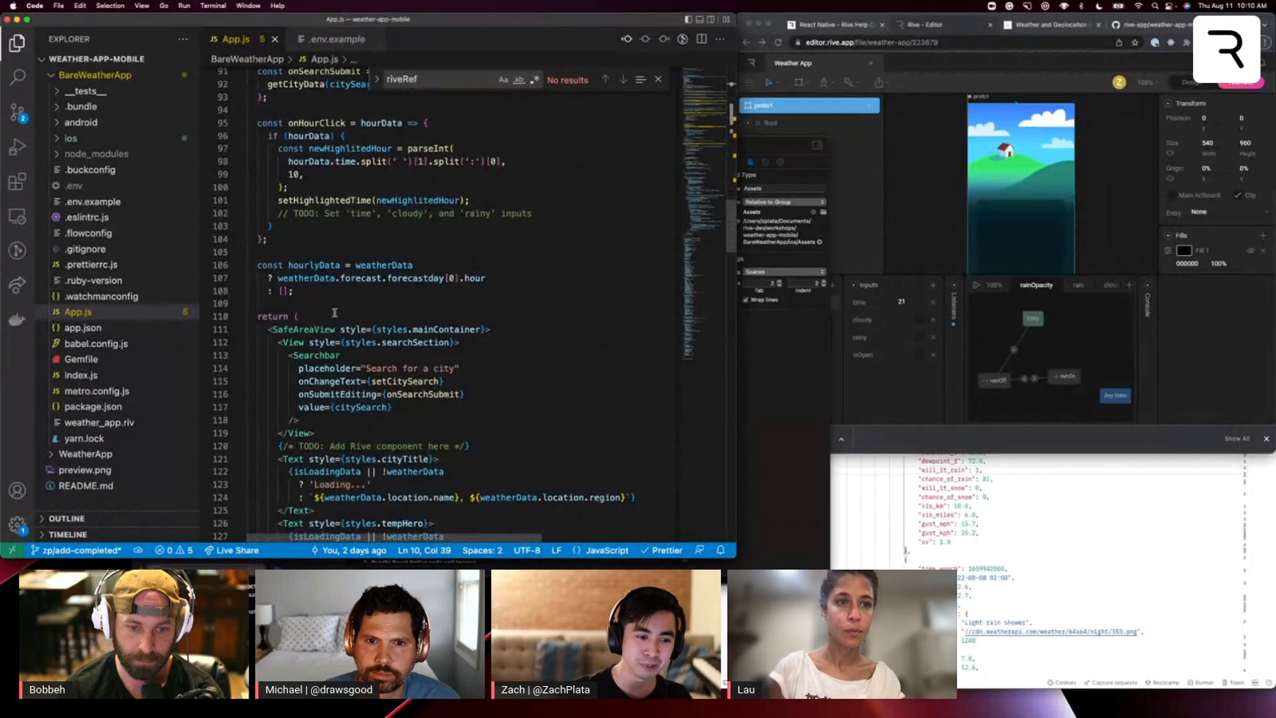
scroll(down, 3)
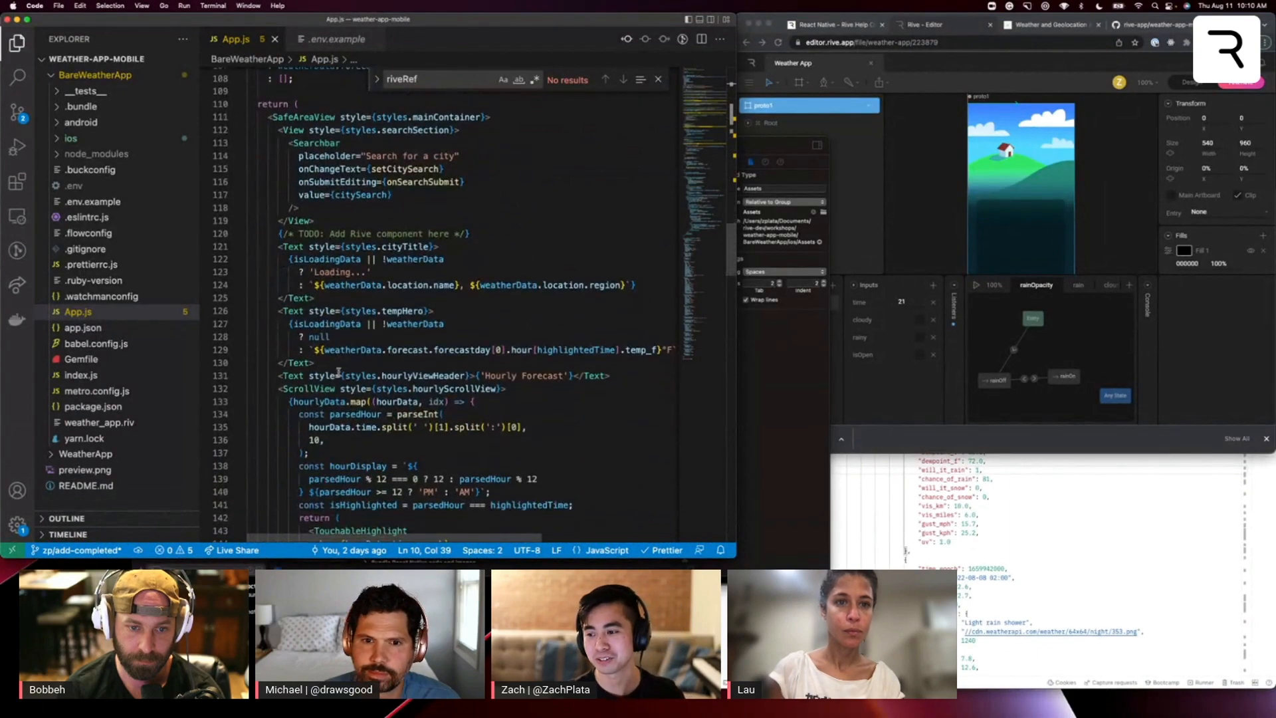
scroll(down, 3)
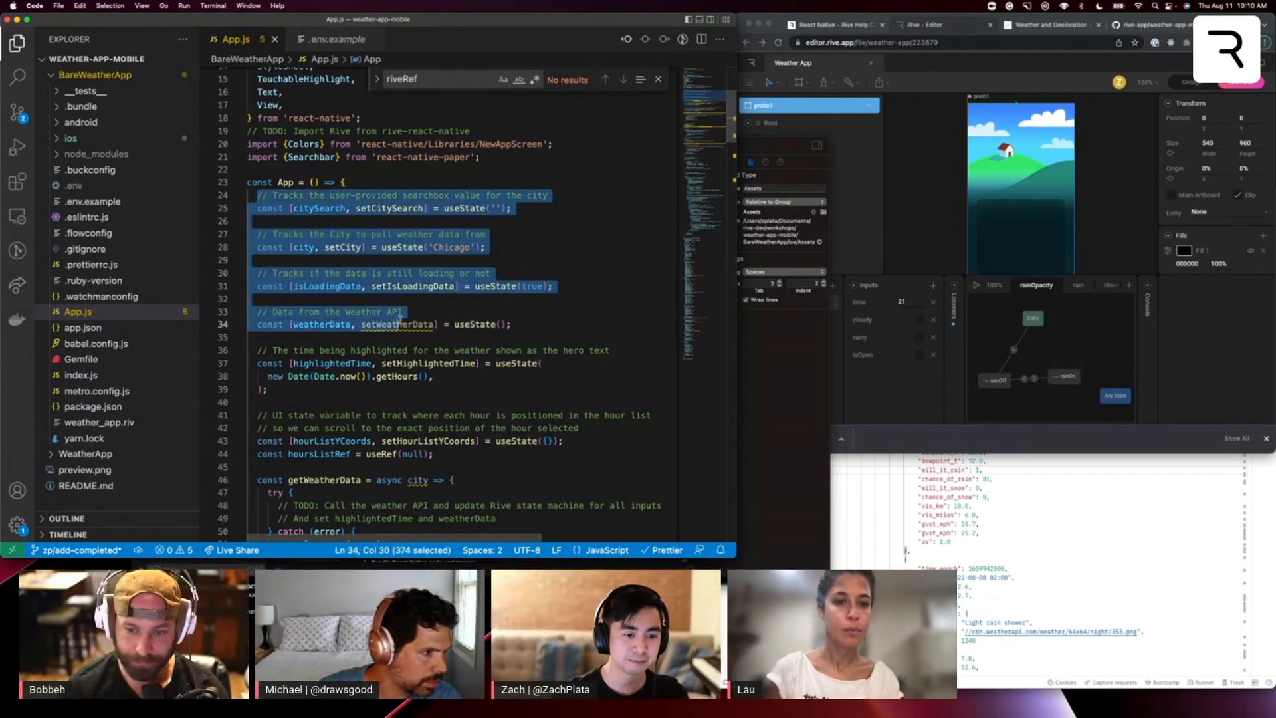
click(430, 377)
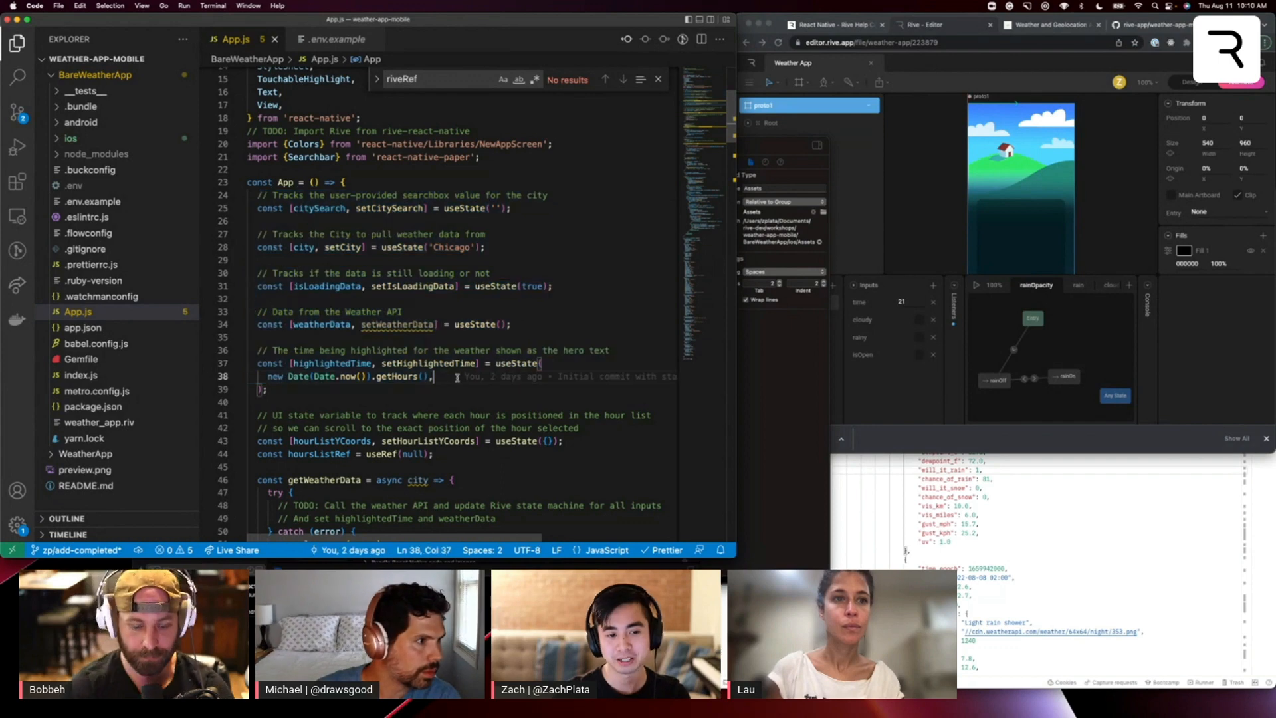
mouse_move(397, 378)
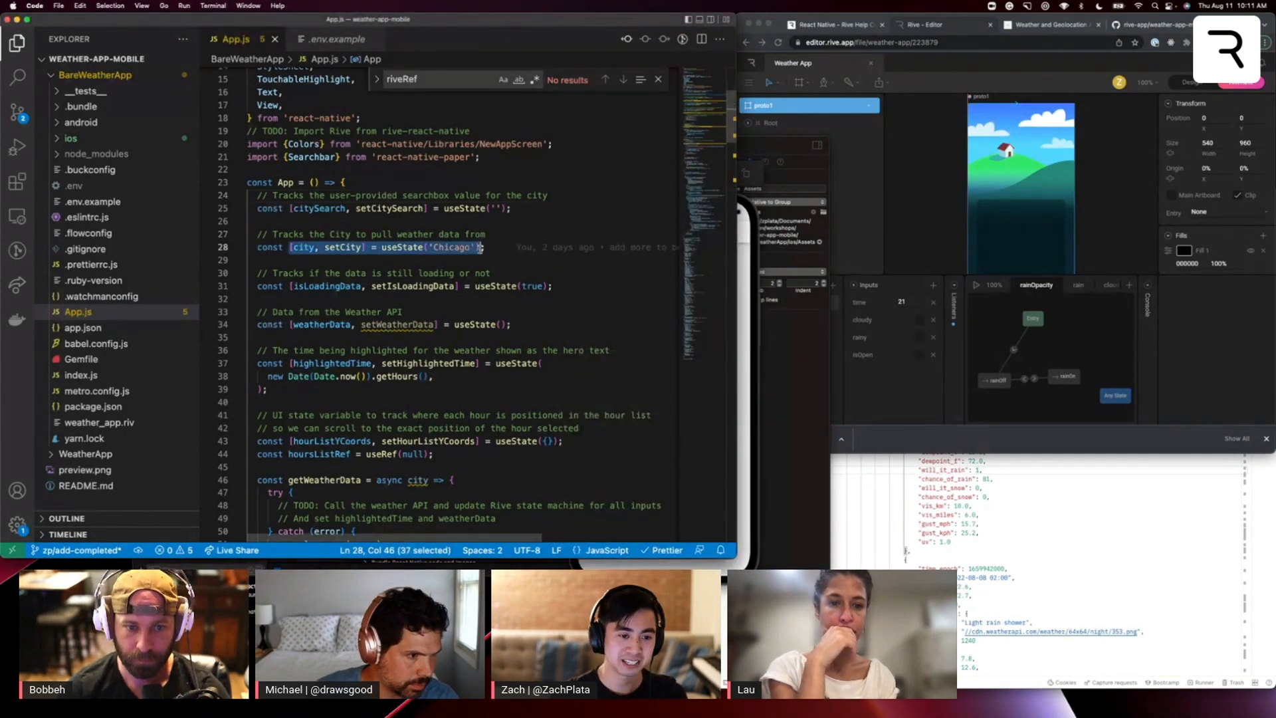
click(485, 247)
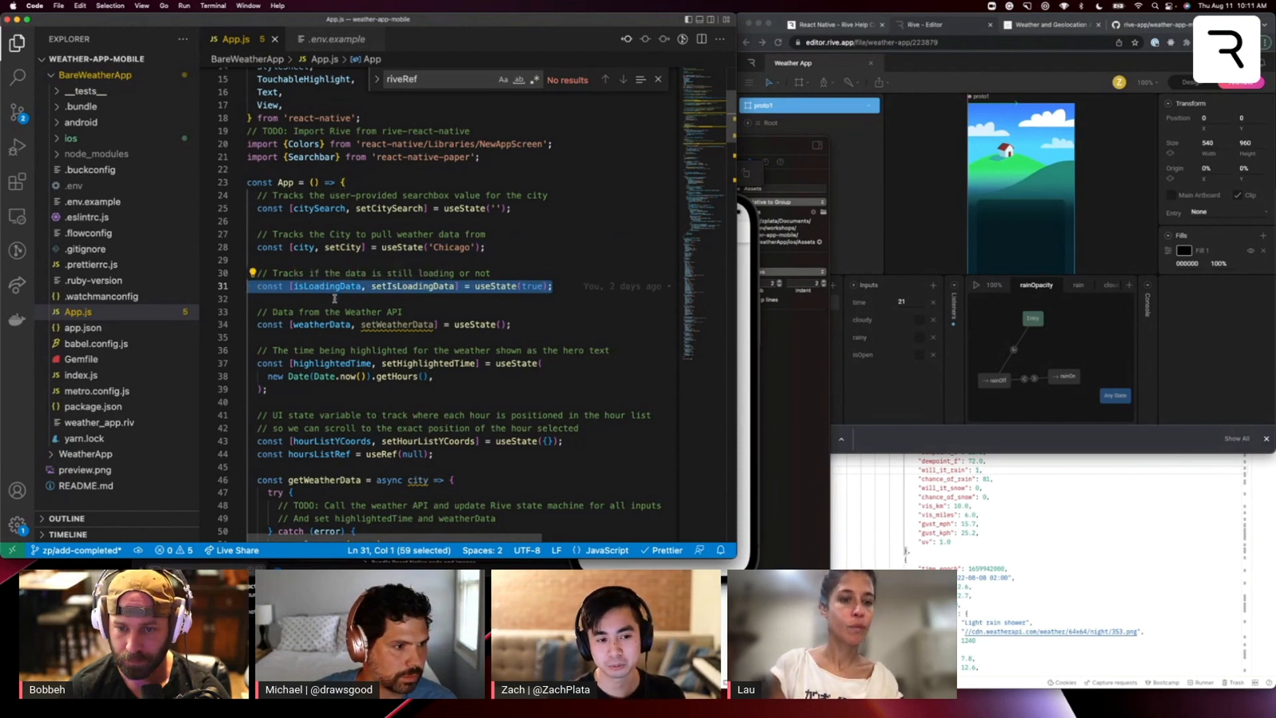
mouse_move(550, 328)
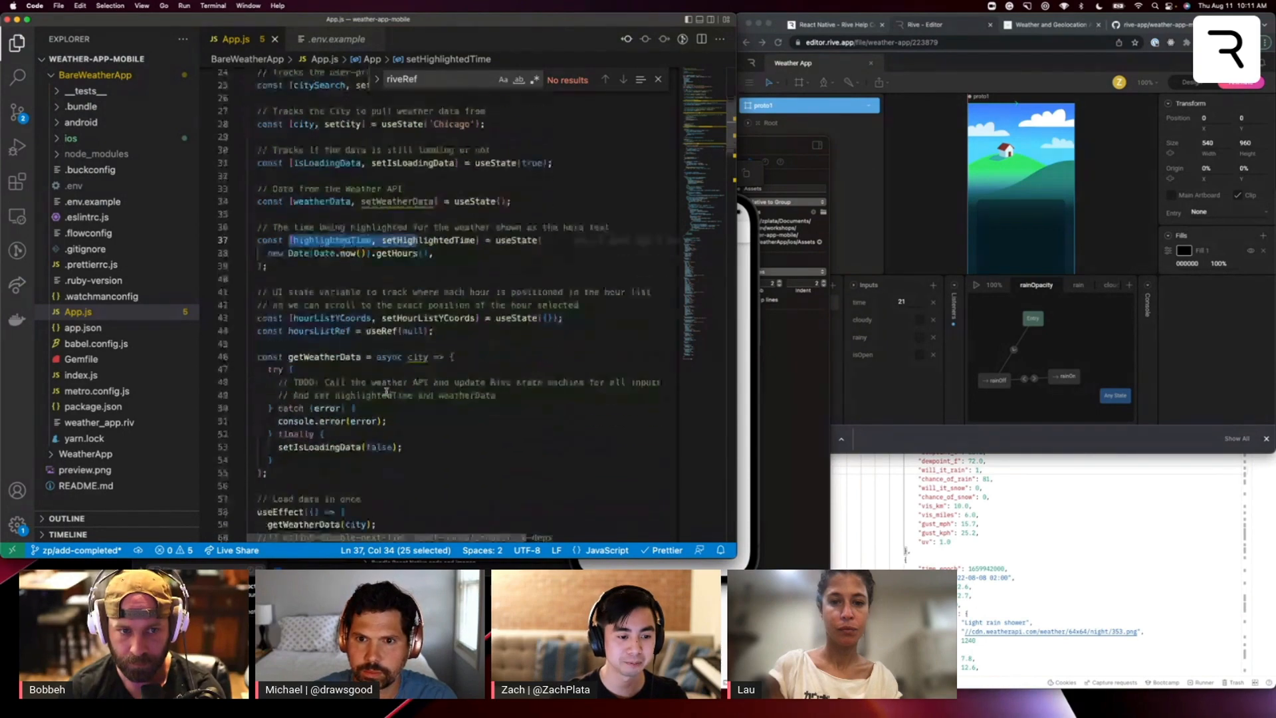
scroll(down, 3)
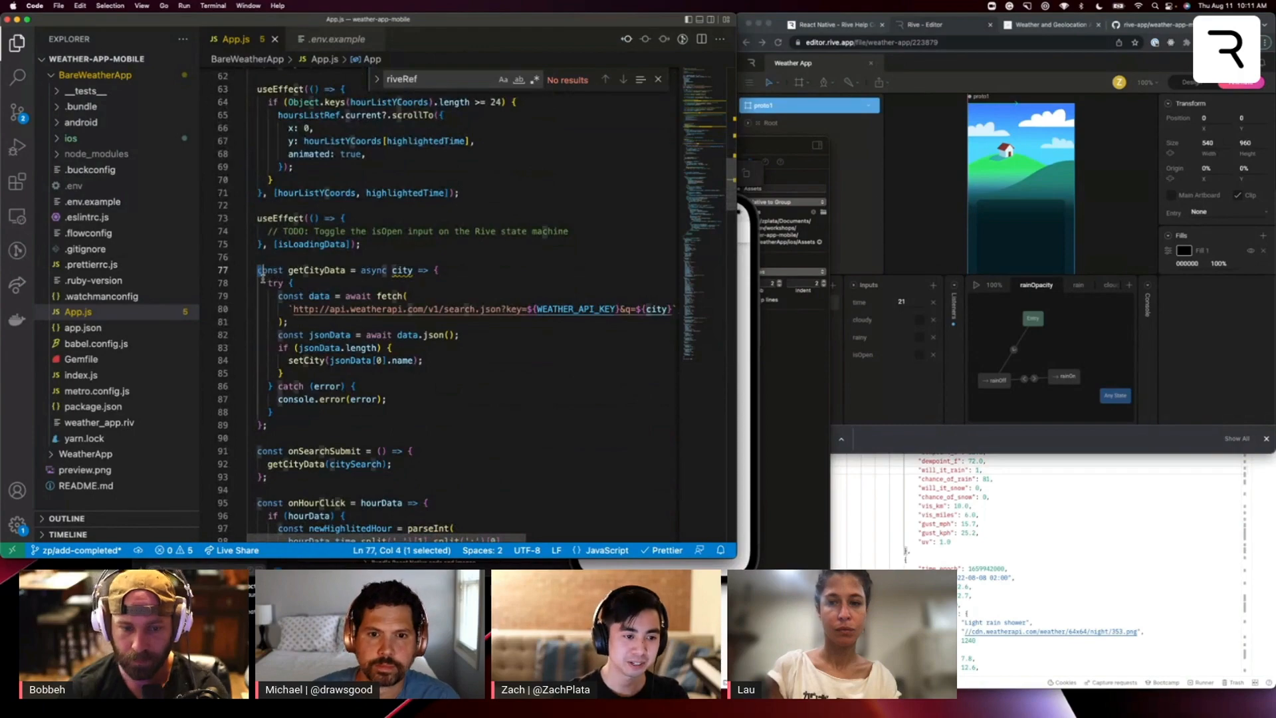
drag(259, 270, 269, 424)
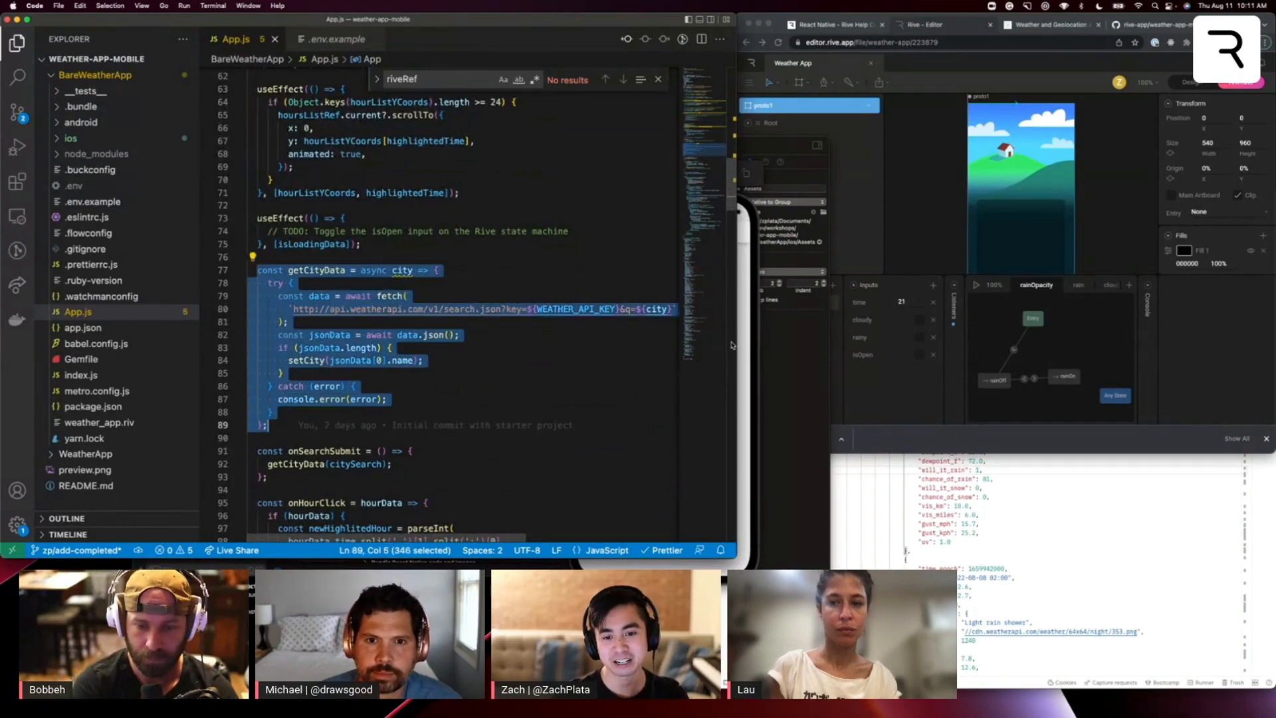
scroll(down, 3)
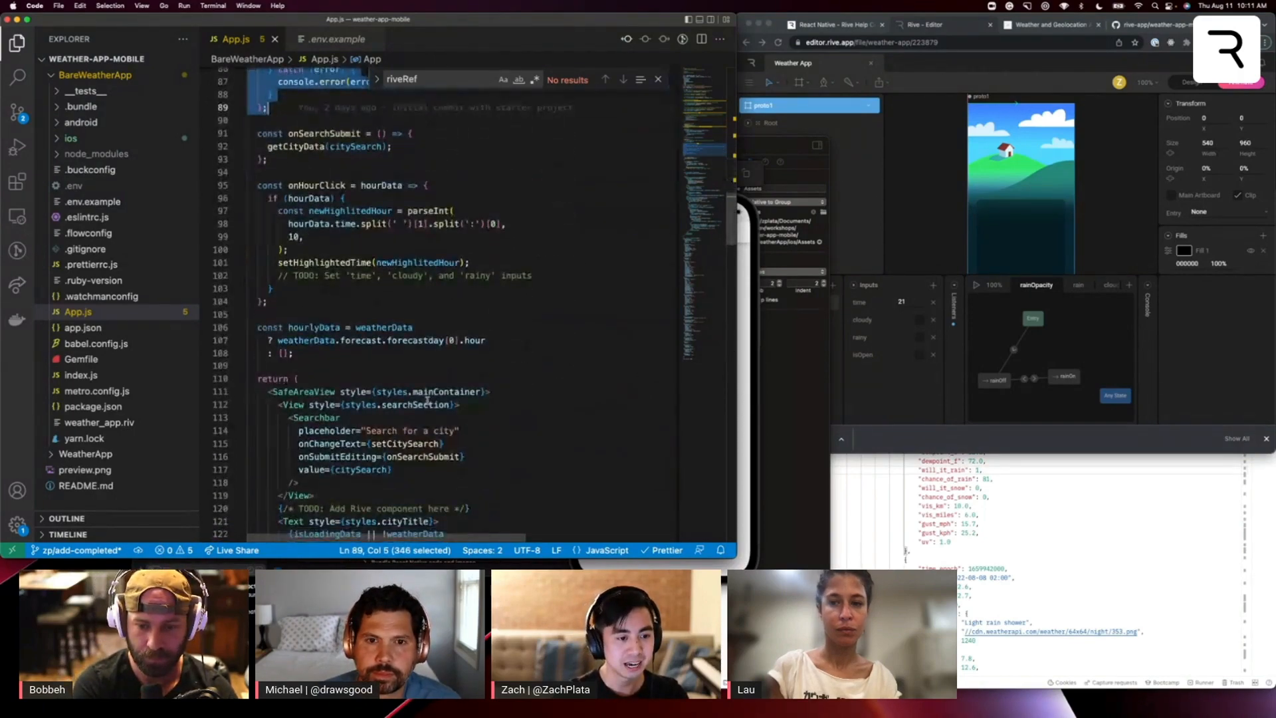
scroll(down, 3)
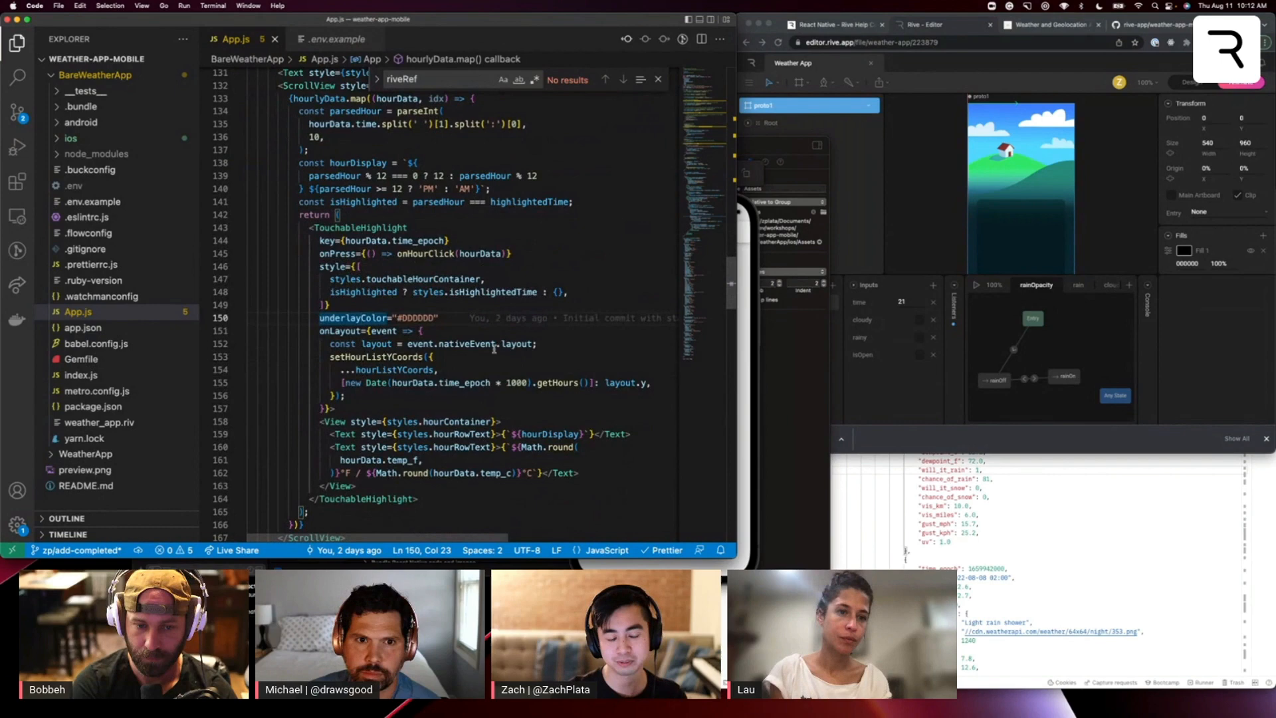
mouse_move(404, 279)
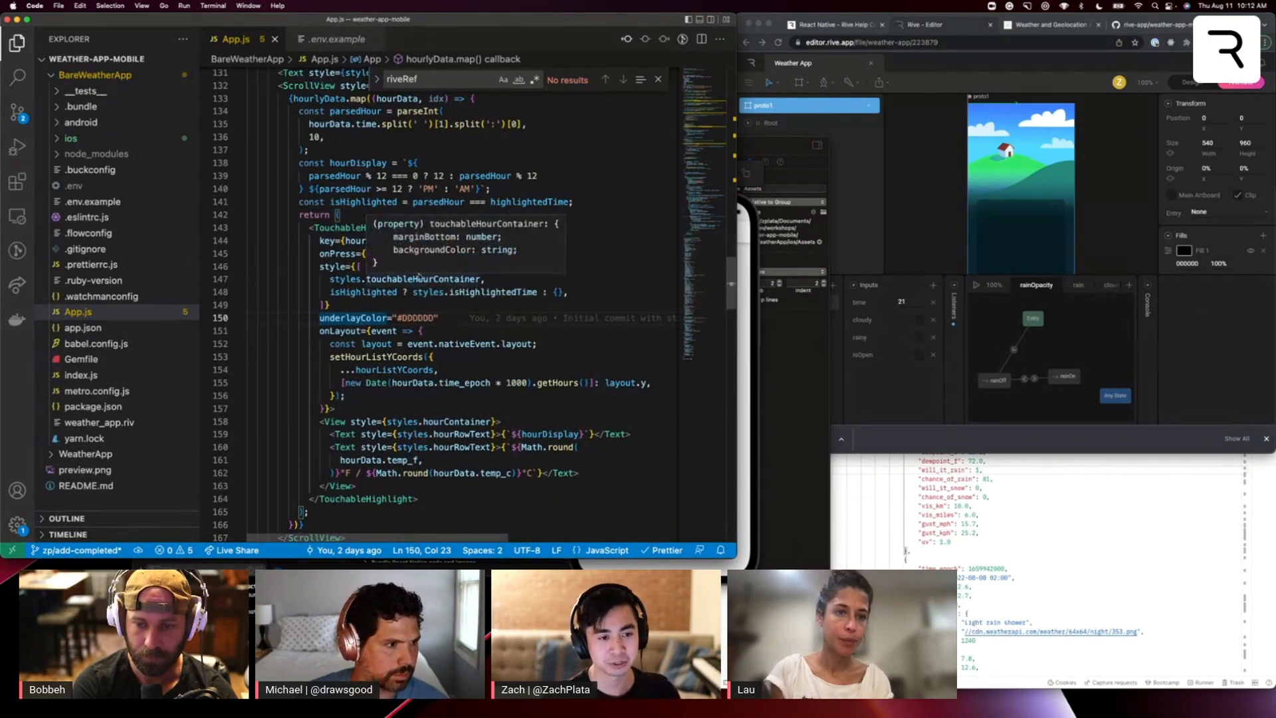
scroll(down, 3)
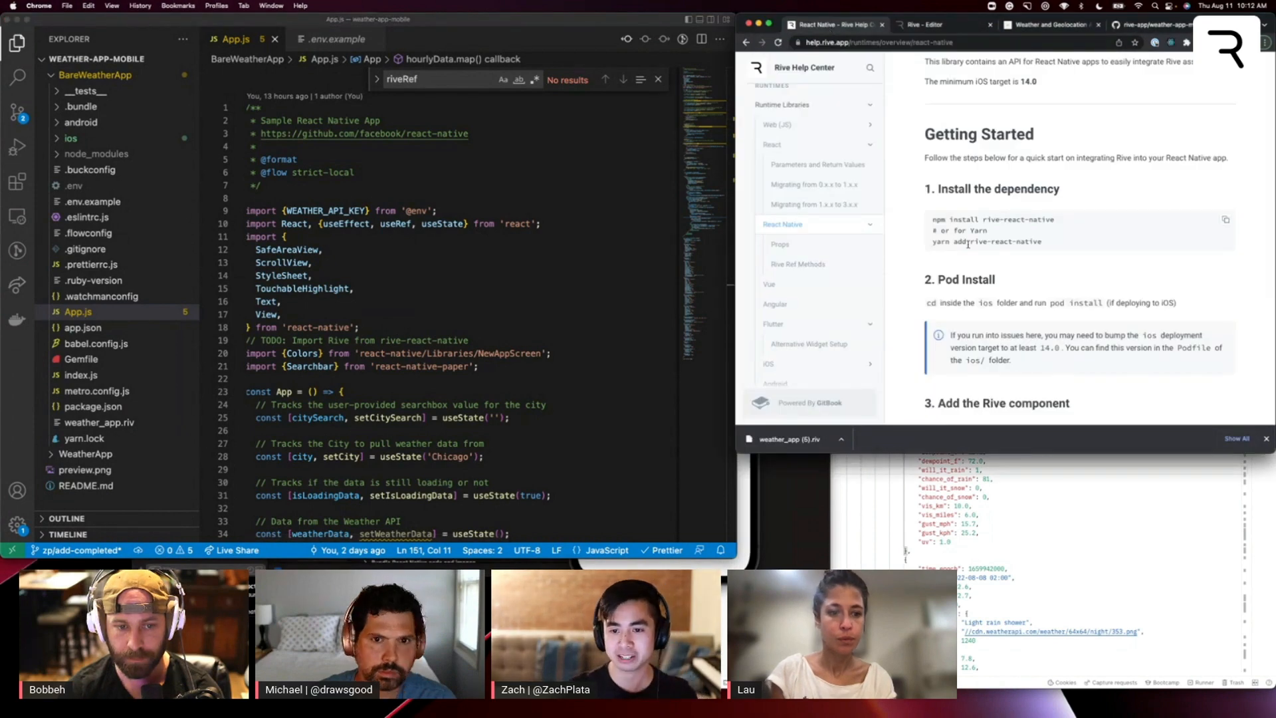
Step: Scroll the guide to the rive-react-native yarn add install command
scroll(down, 3)
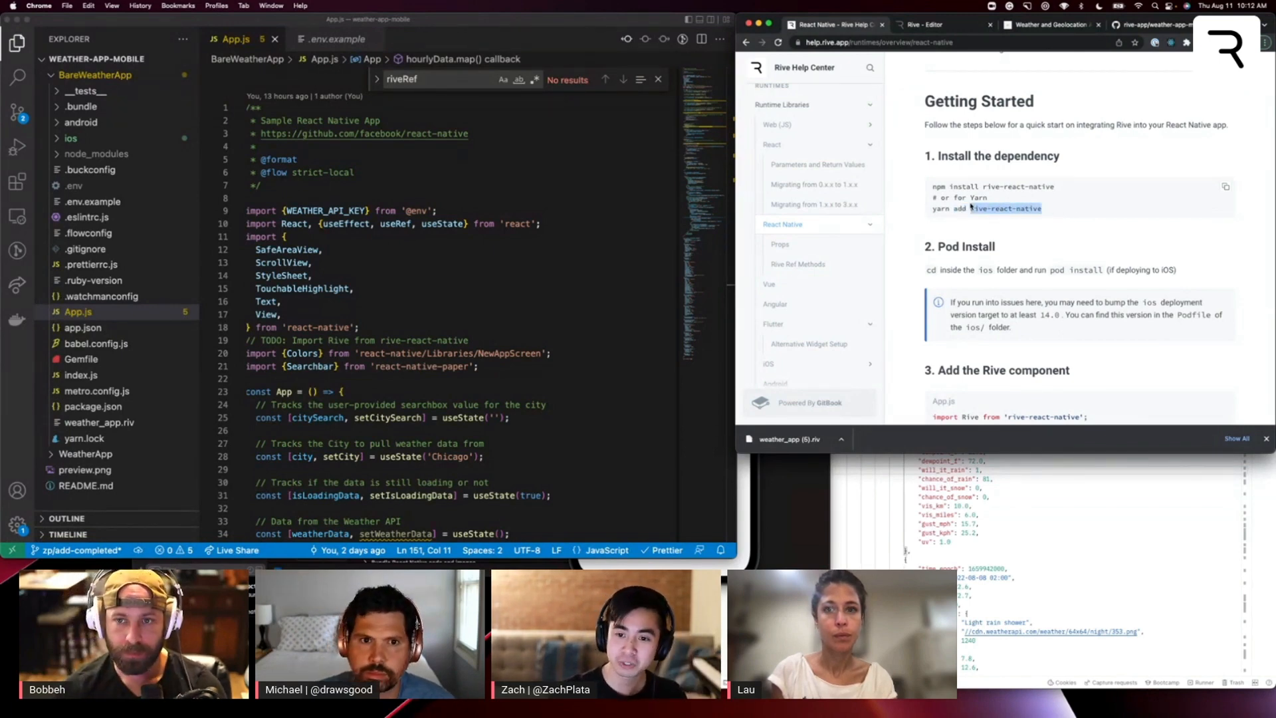
scroll(down, 3)
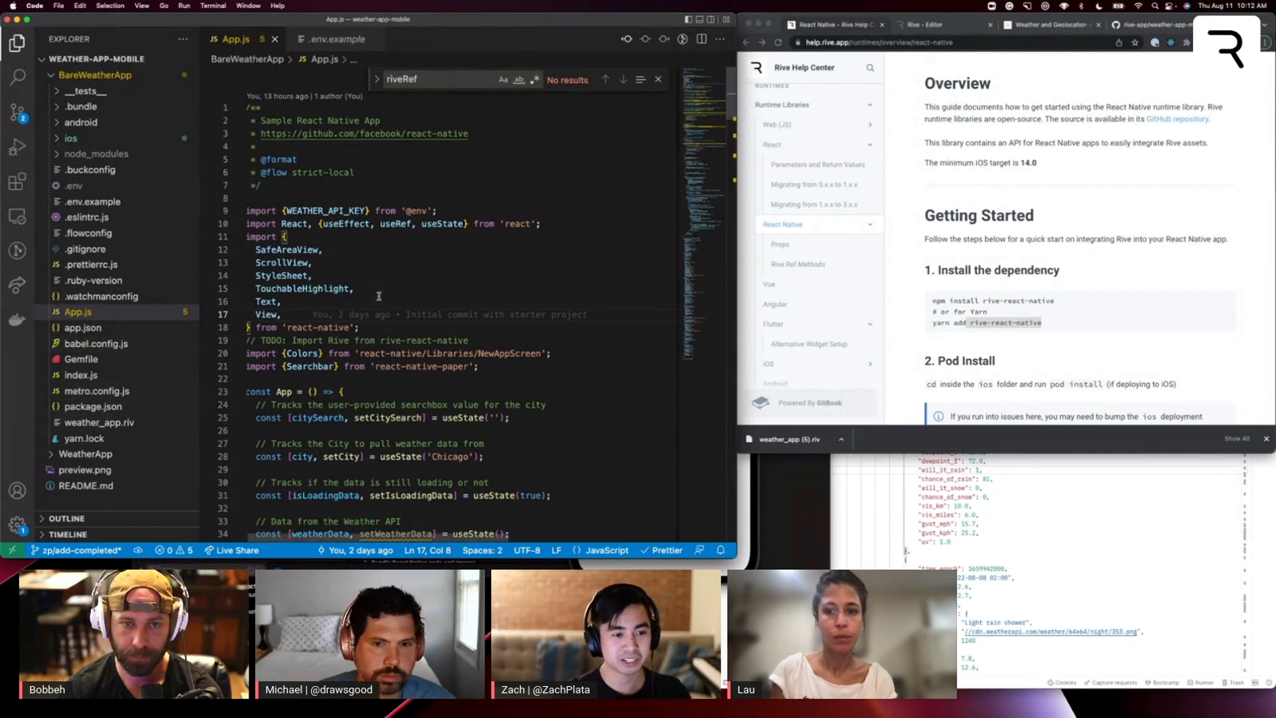
Step: Add import Rive from 'rive-react-native' on a new line below the react-native imports
click(382, 327)
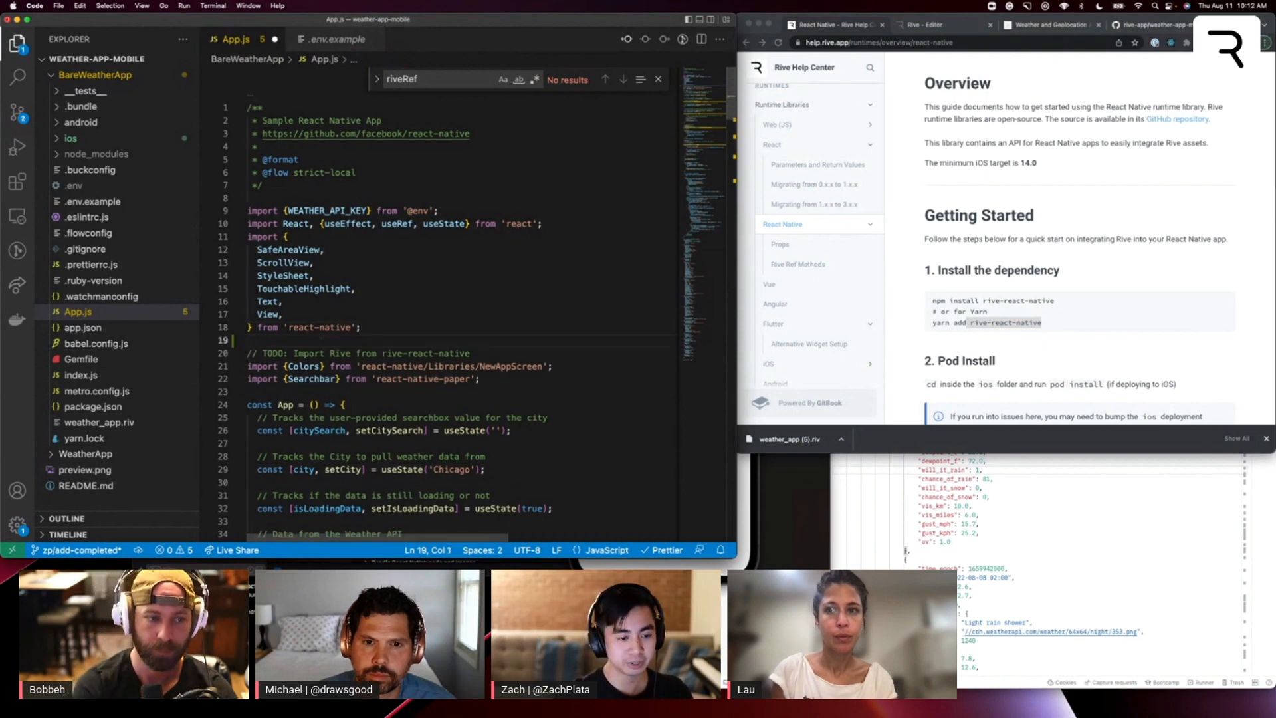
text(import Rive)
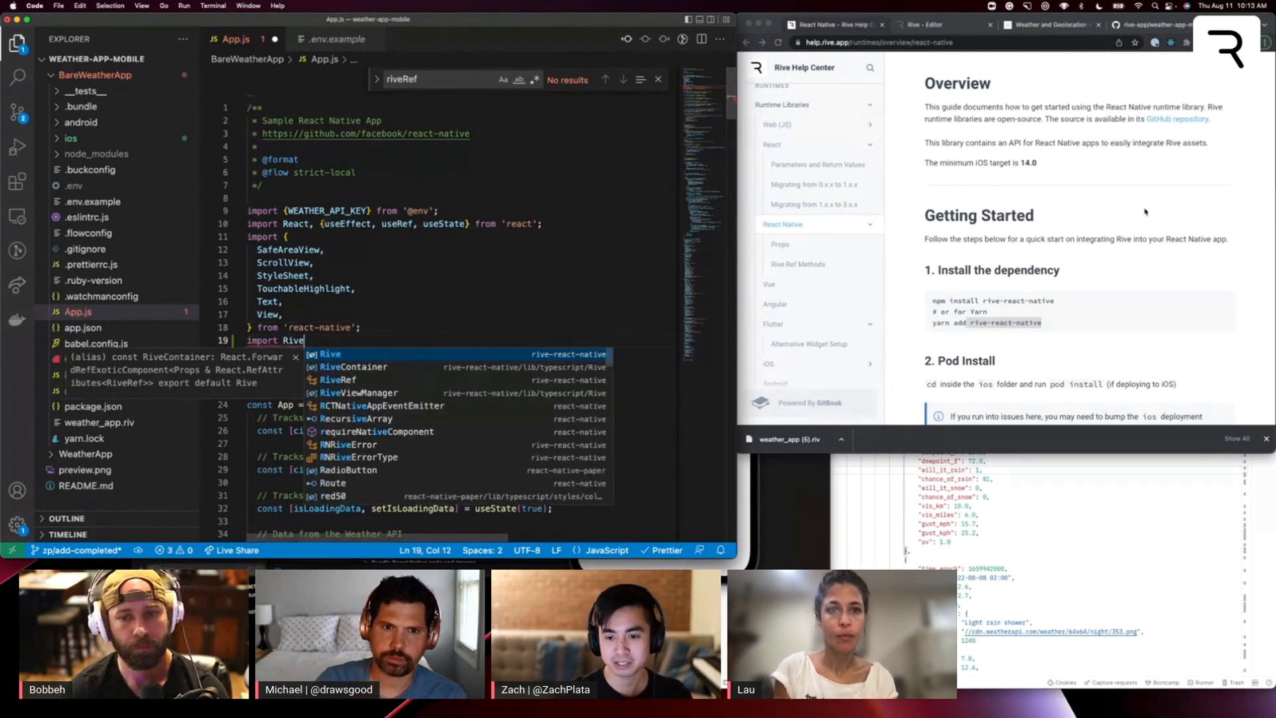
scroll(down, 3)
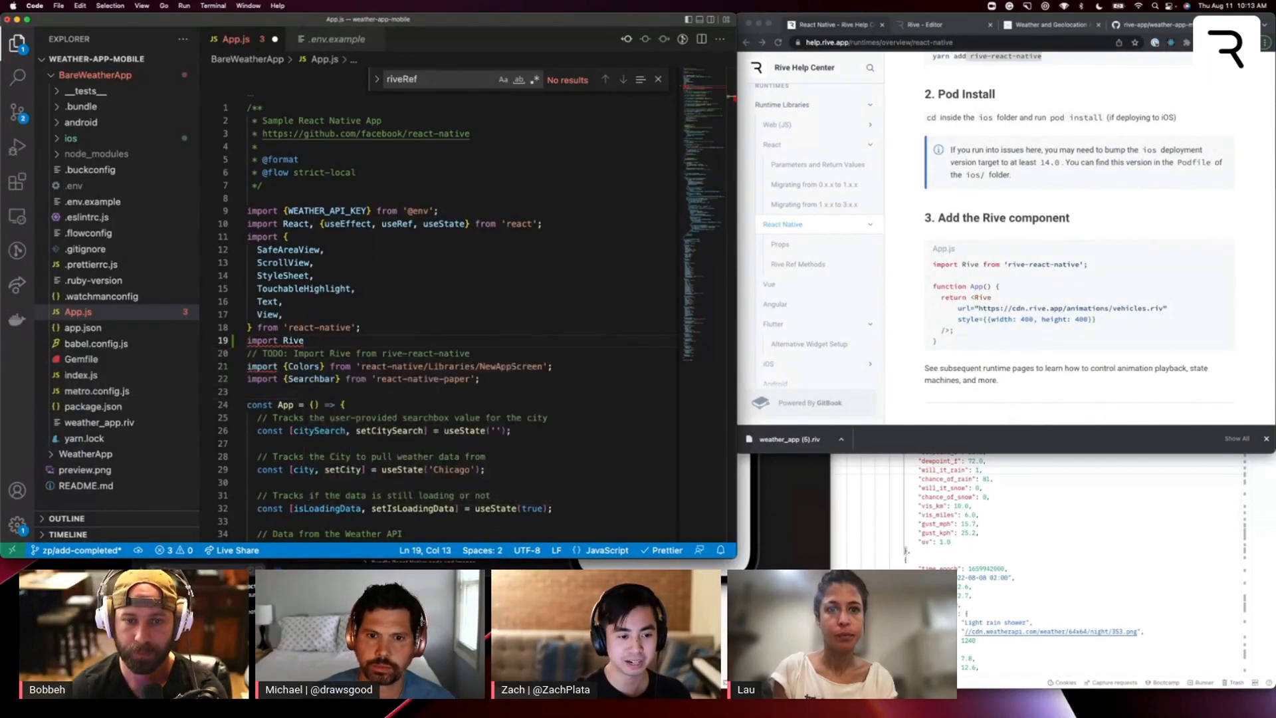
text('re)
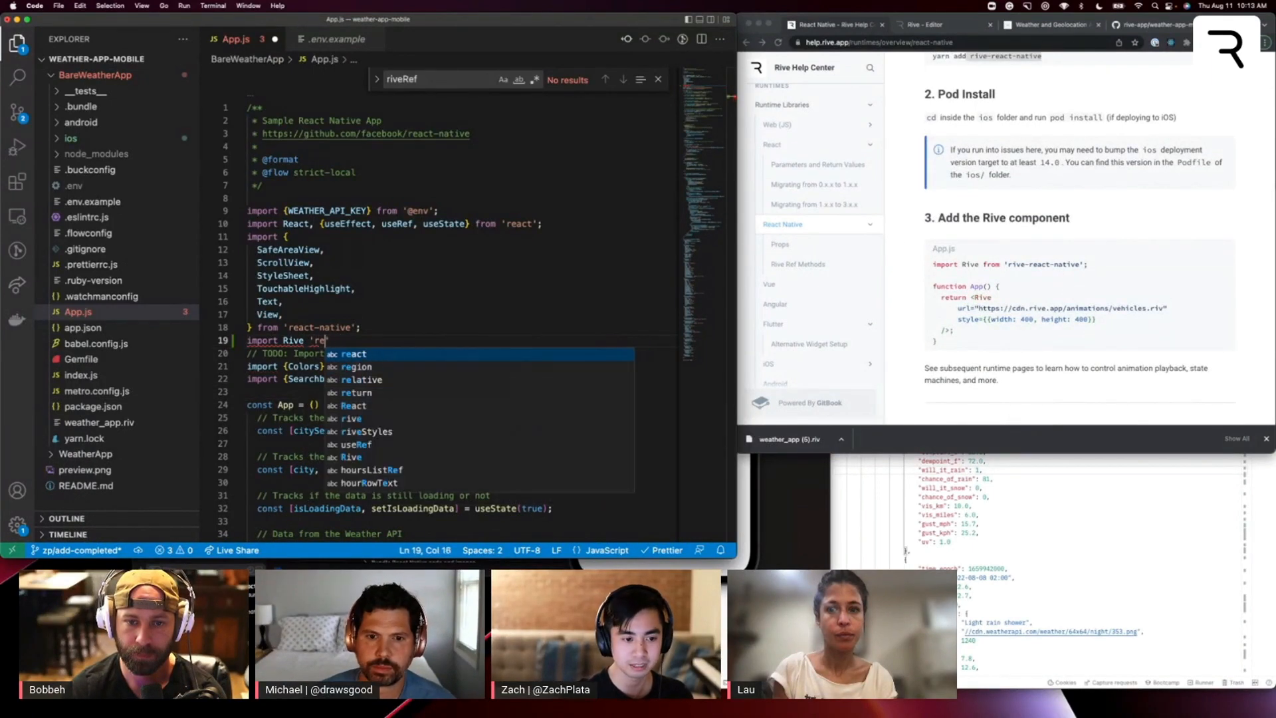
text(ive-react-native';)
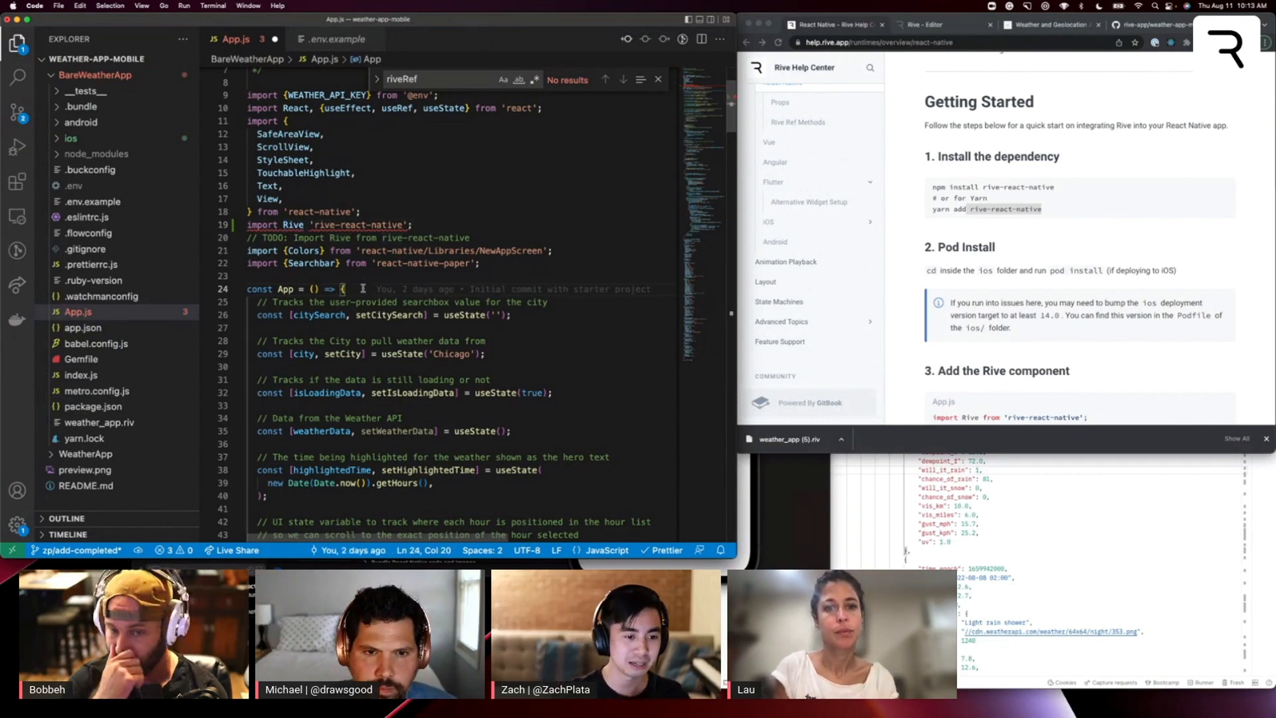
Step: Declare const riveRef = useRef(); as the first line inside the App component
text(const)
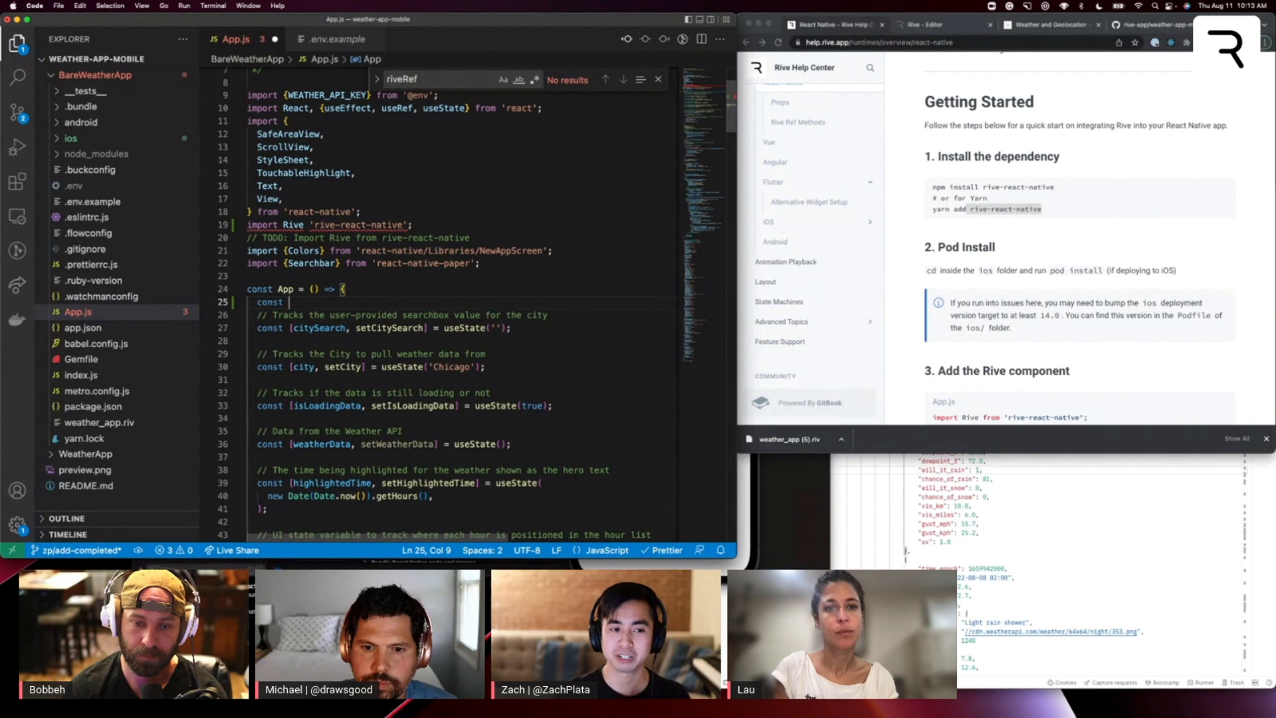
text(riveRef = useRef()
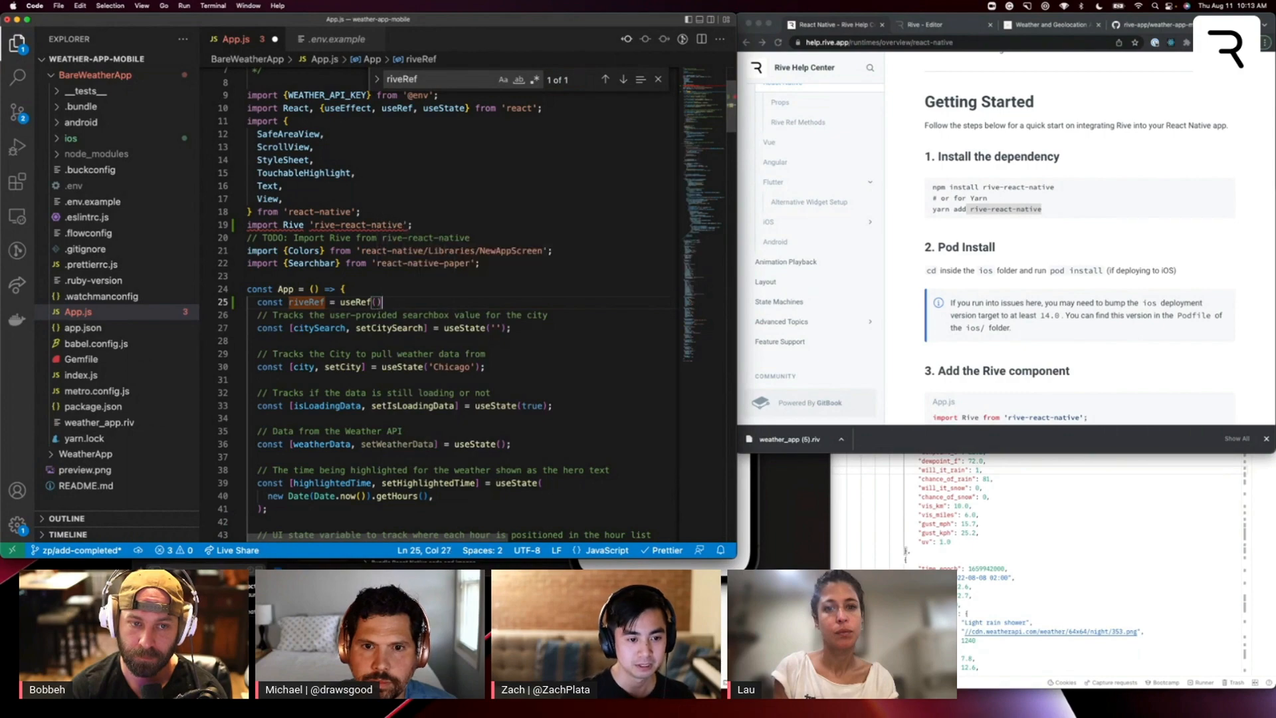
scroll(down, 3)
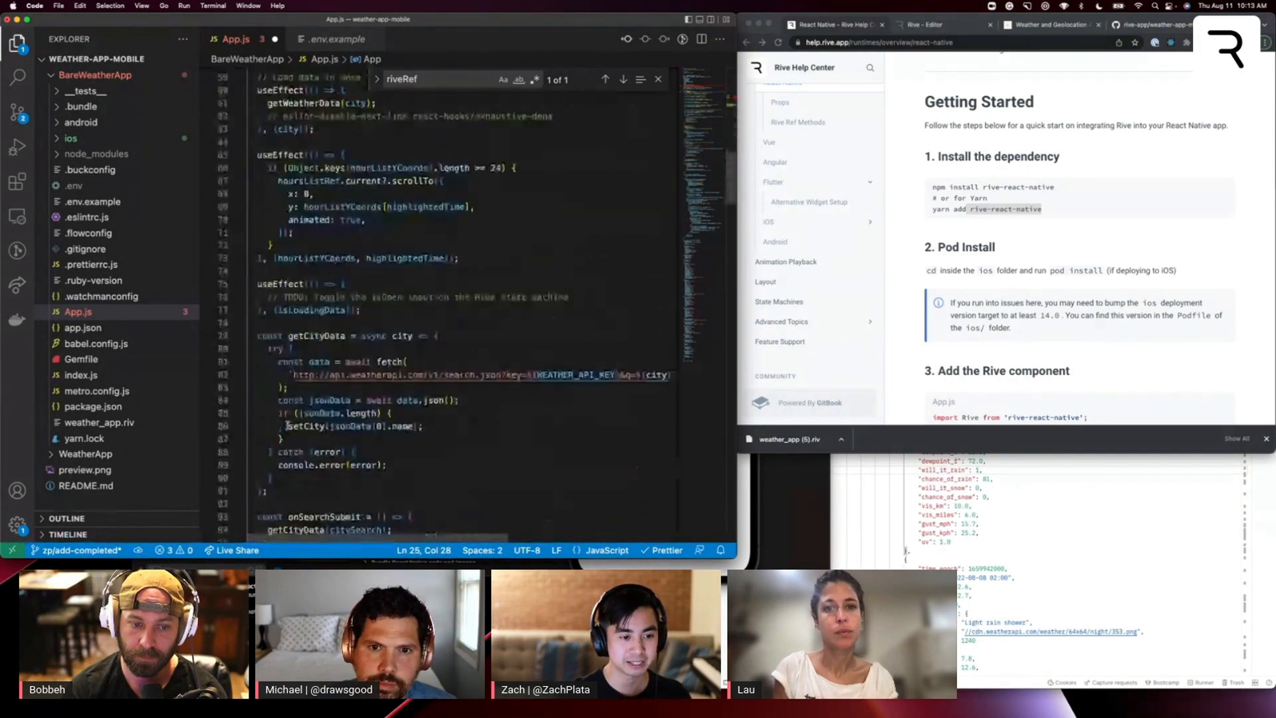
scroll(down, 3)
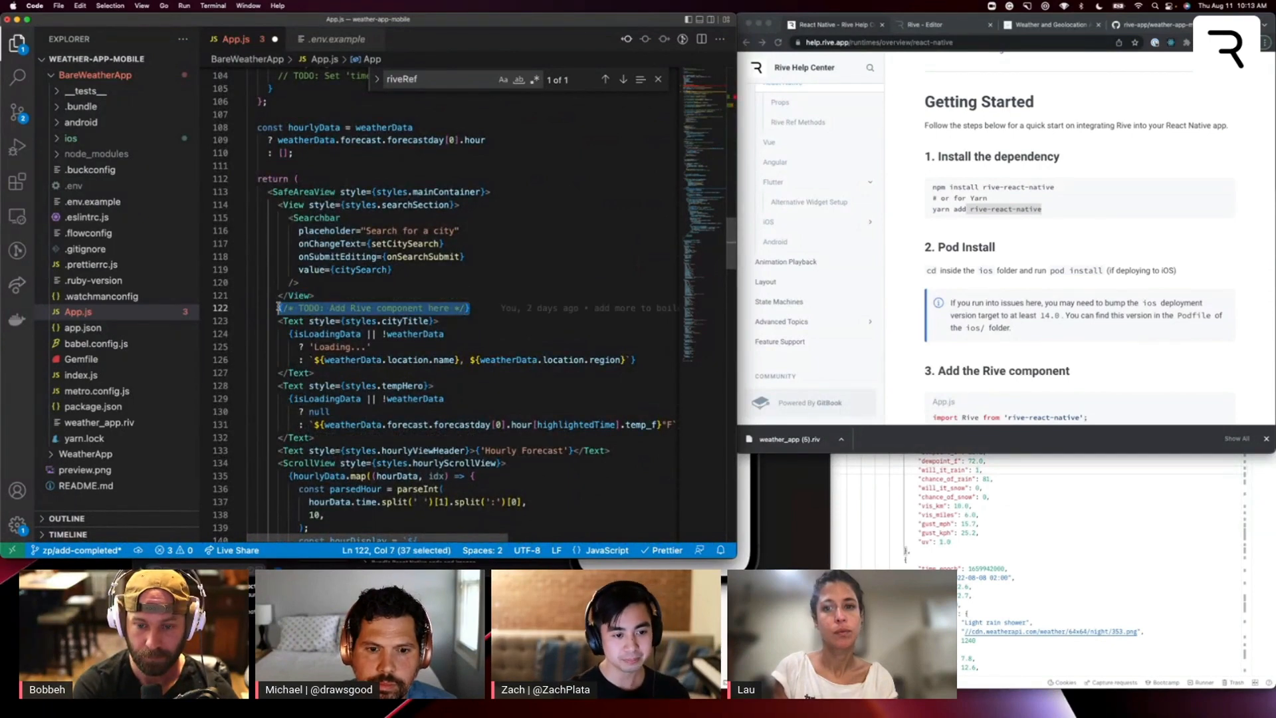
Step: Replace the TODO comment with a <Rive> element whose resourceName is "weather_app"
text(<Rive)
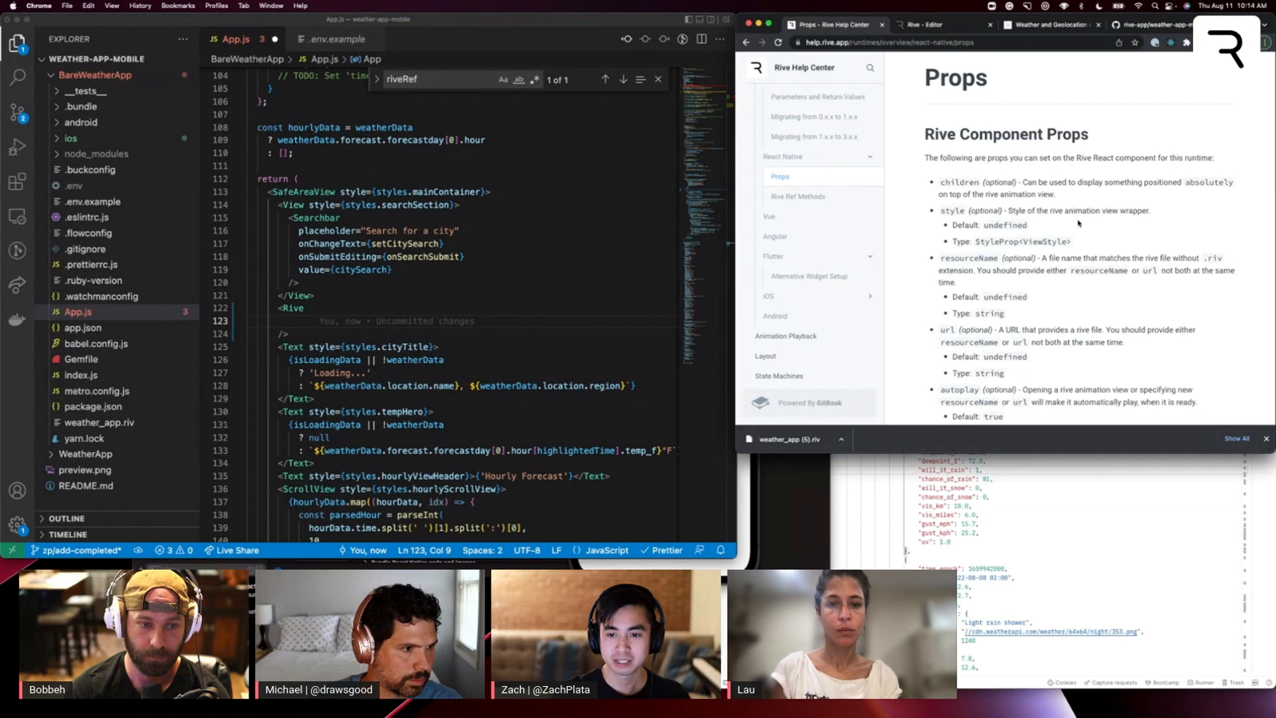
scroll(down, 3)
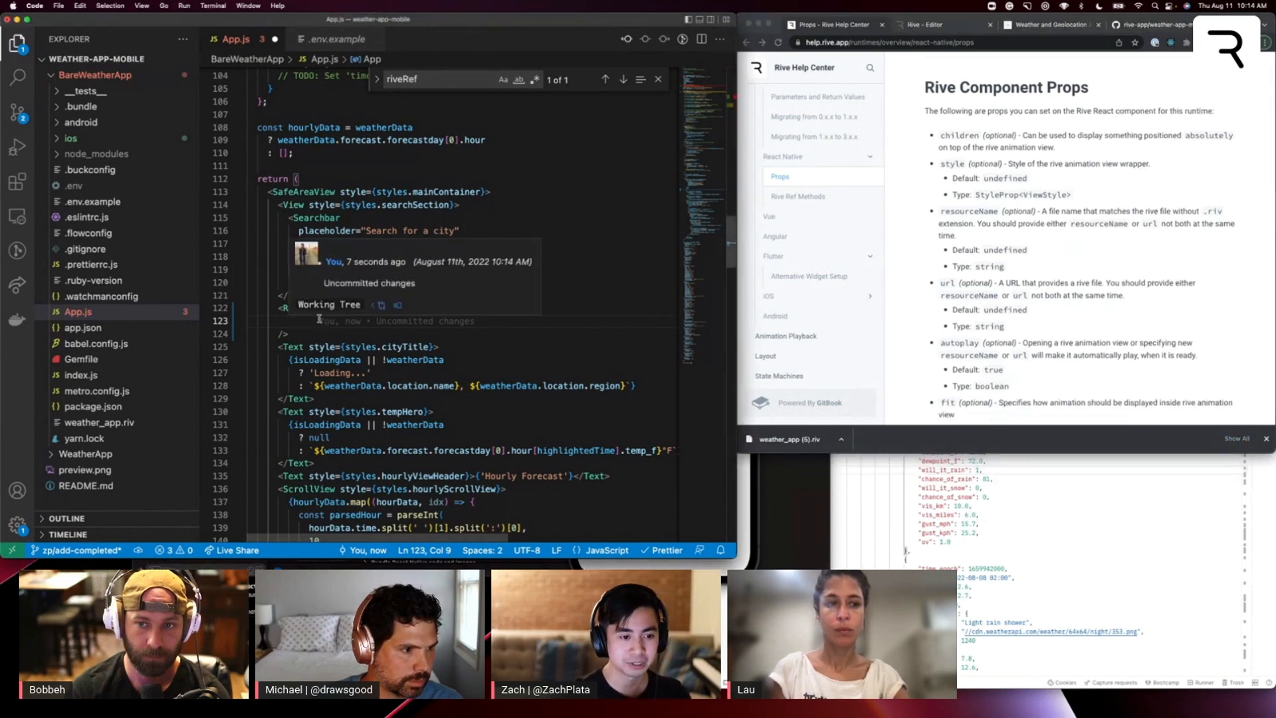
text(resourceName)
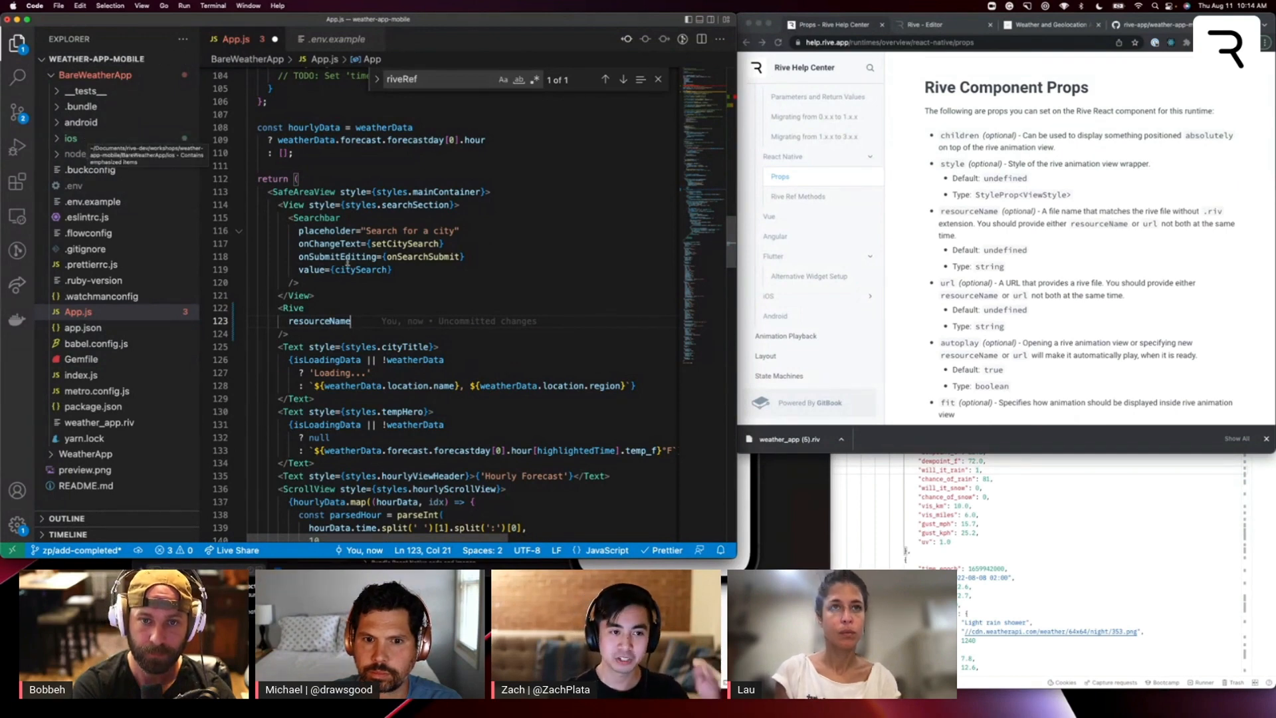
text(=)
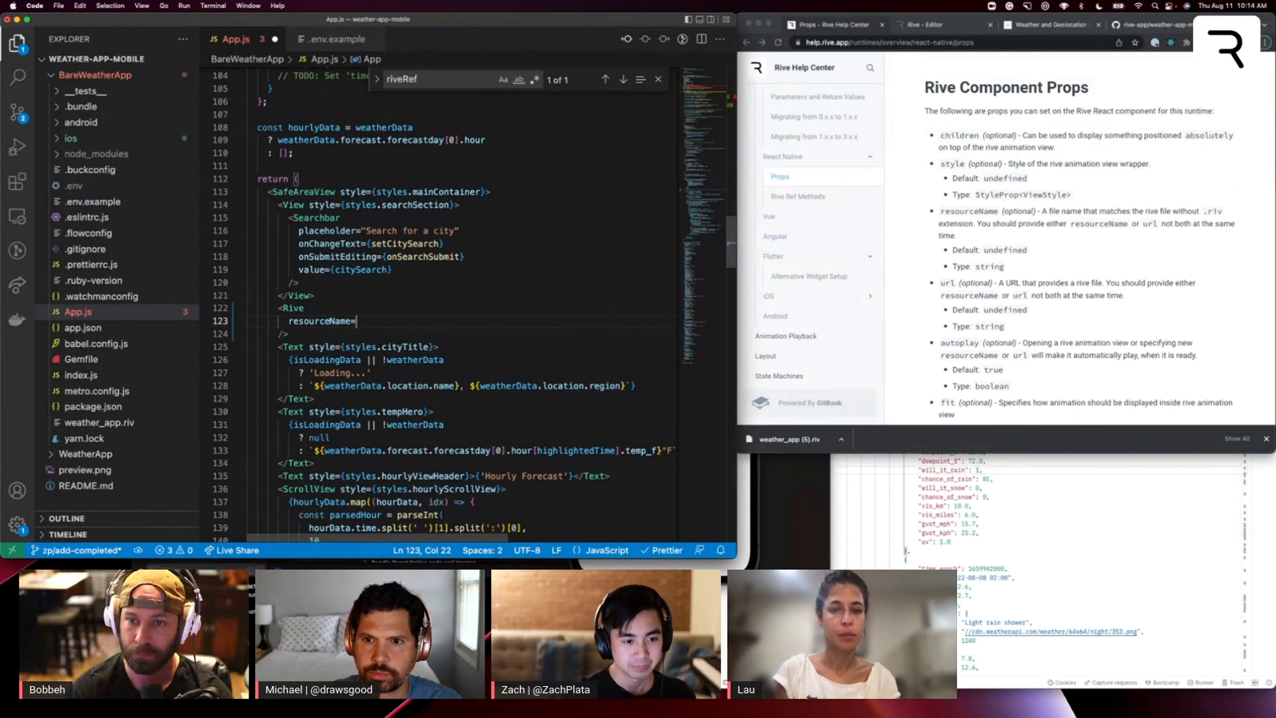
text("")
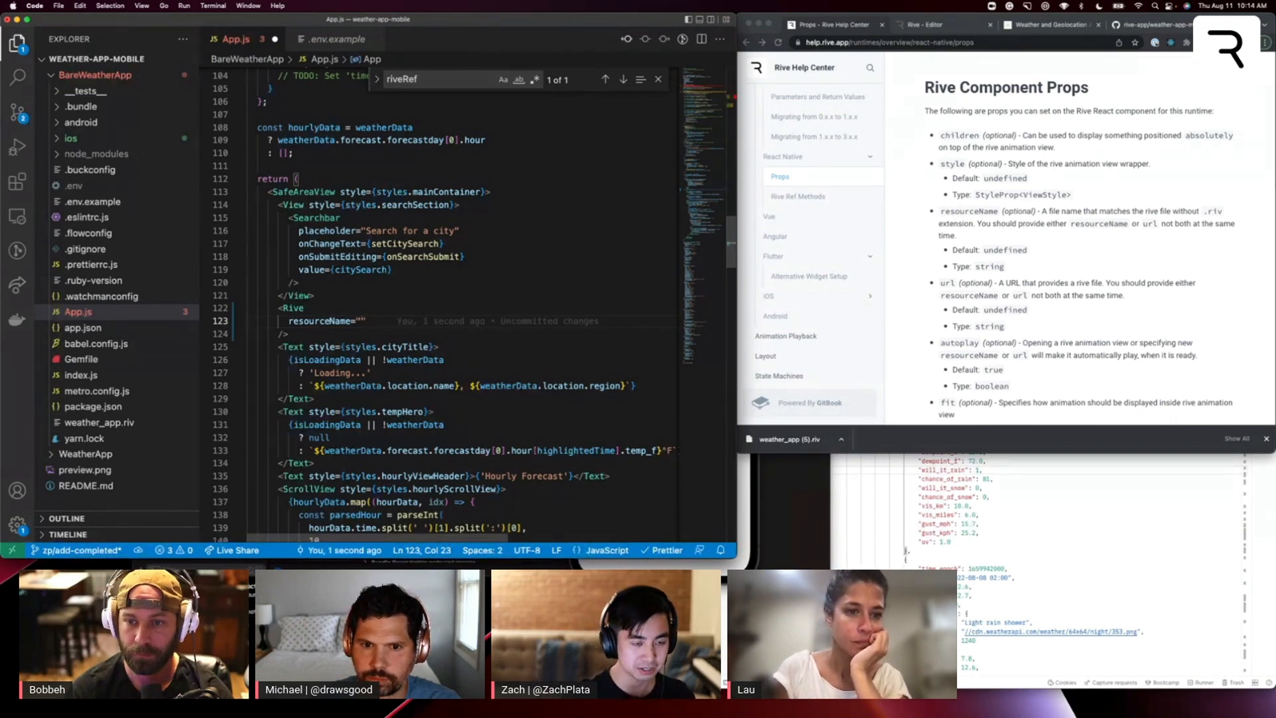
text(weather_)
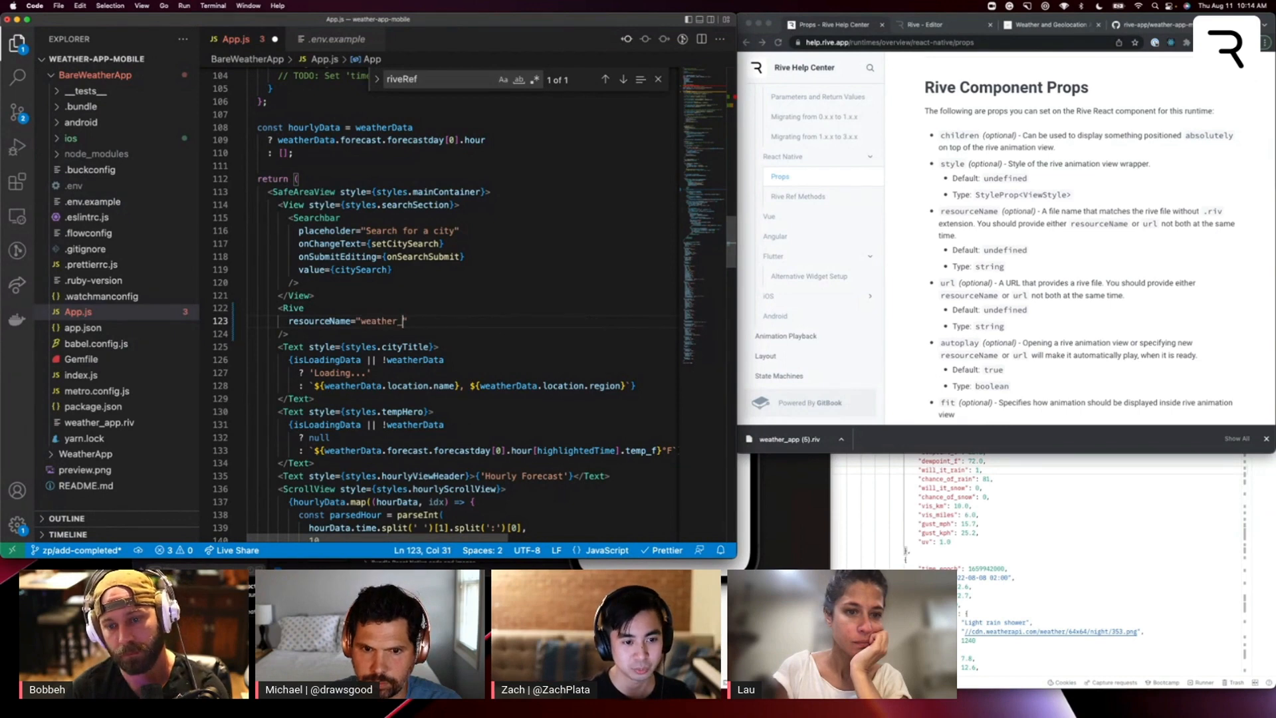
text(app)
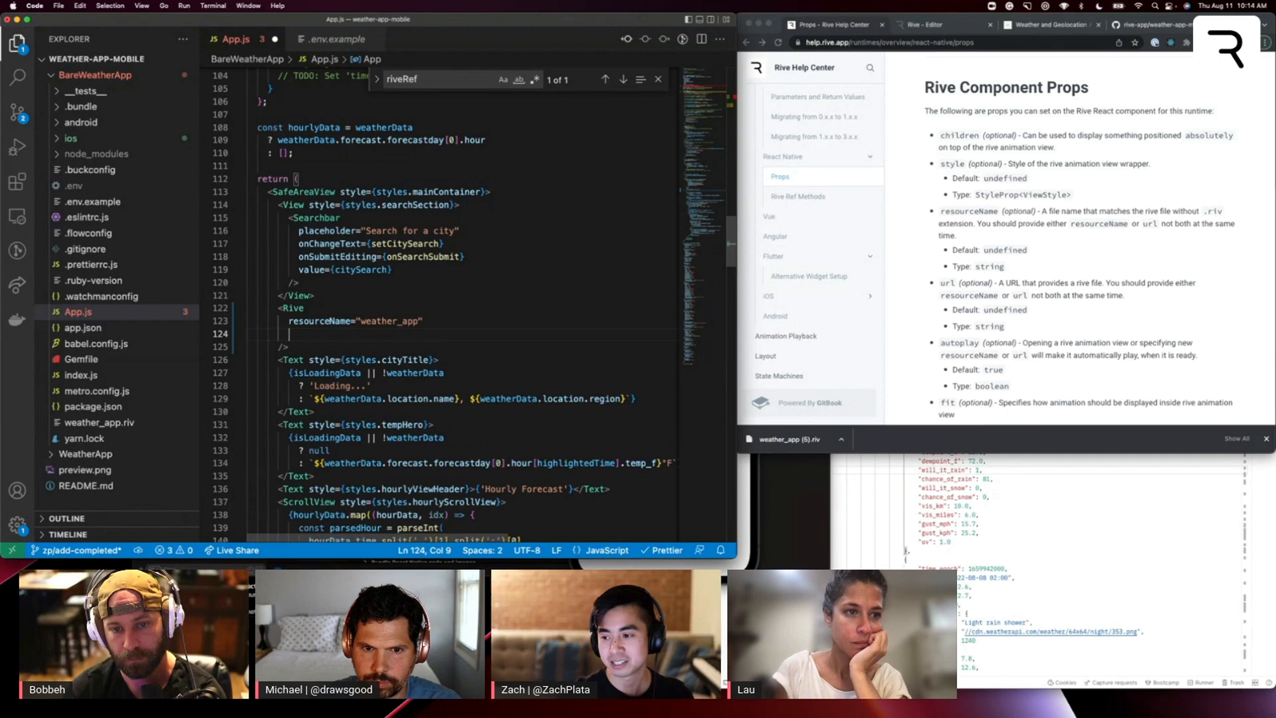
Step: Add an empty artboardName prop and check the artboard name in the Rive file
text(artboardName="")
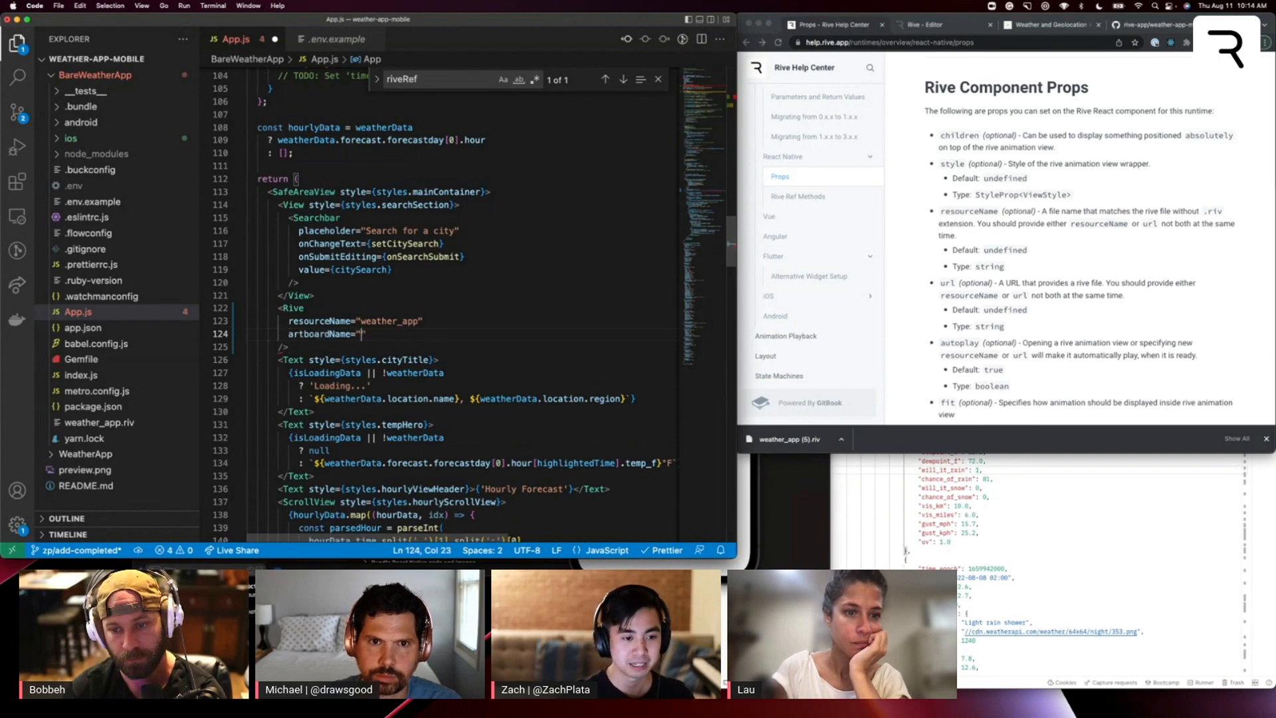
click(928, 24)
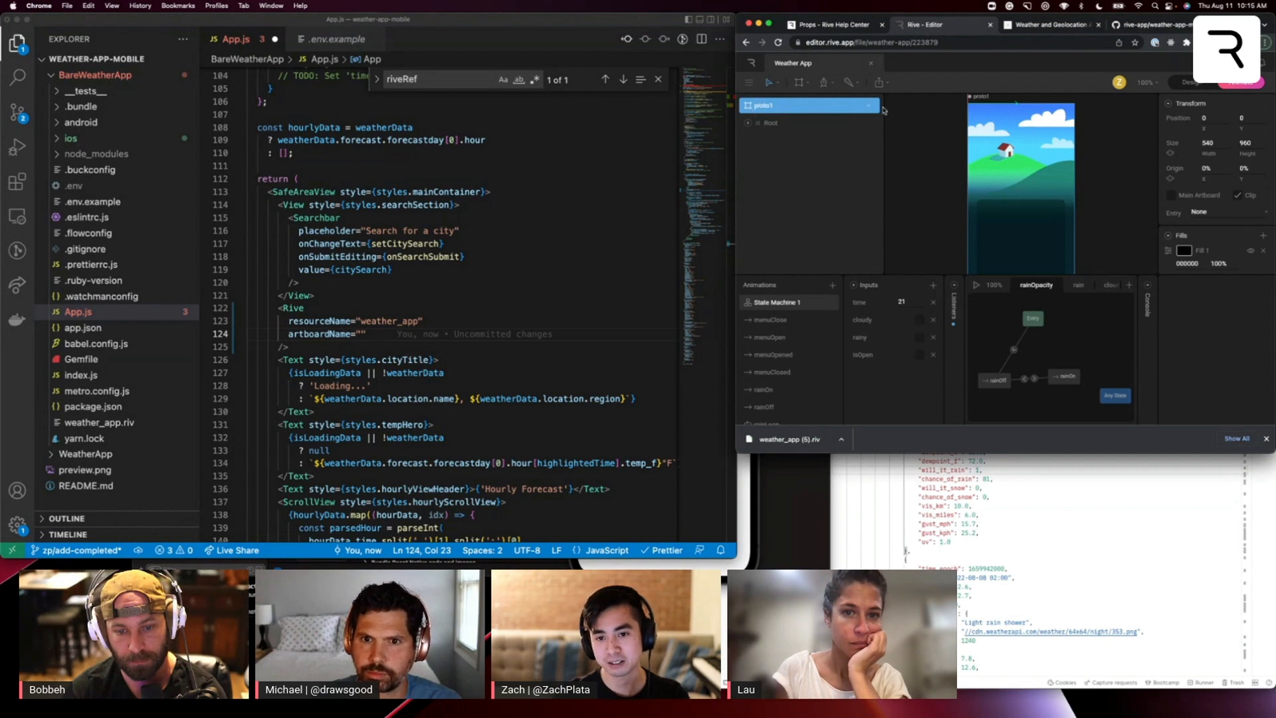
Step: Fill artboardName with "proto1", add stateMachineName="State Machine 1" and begin an autoplay prop
click(875, 105)
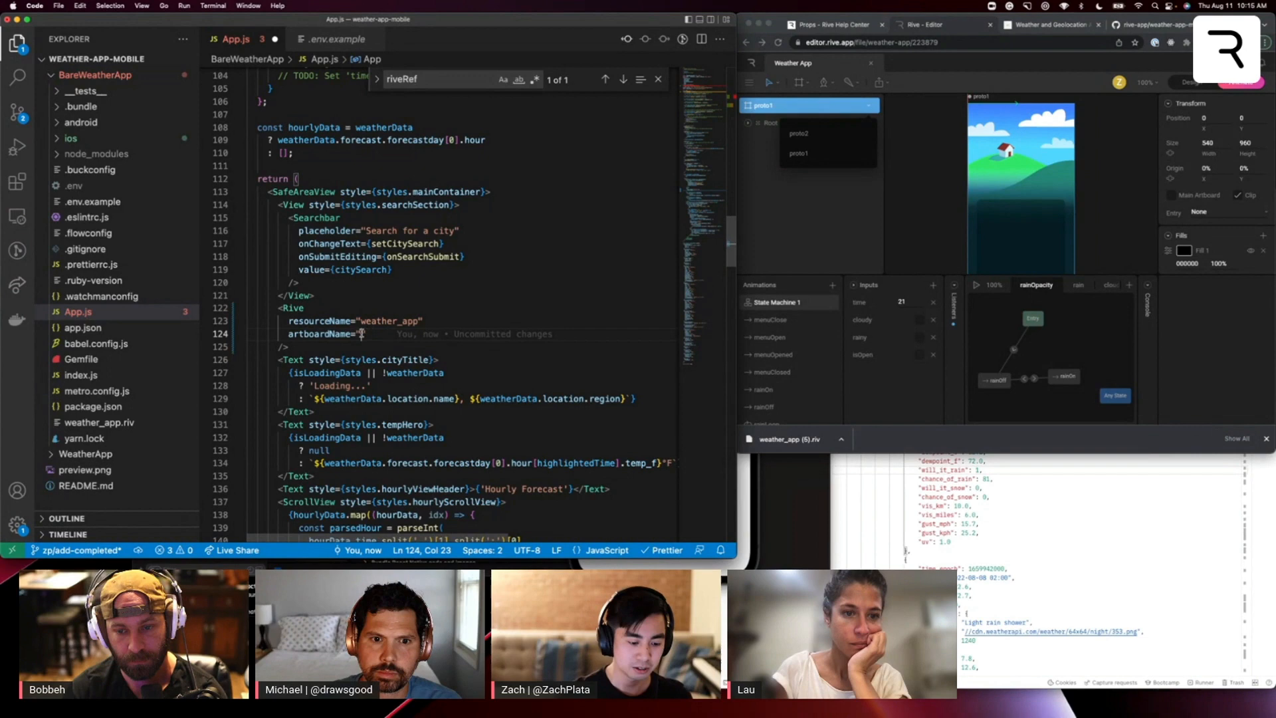
text(proto1)
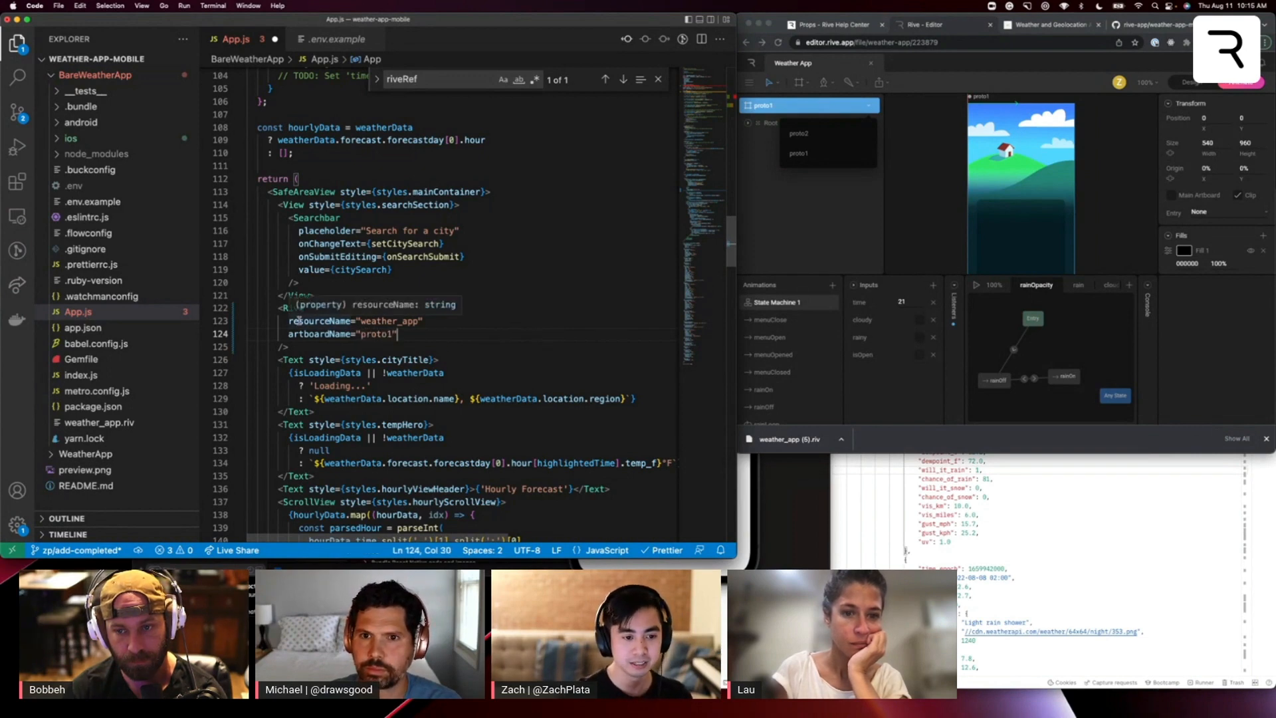
text(stateMachineName=")
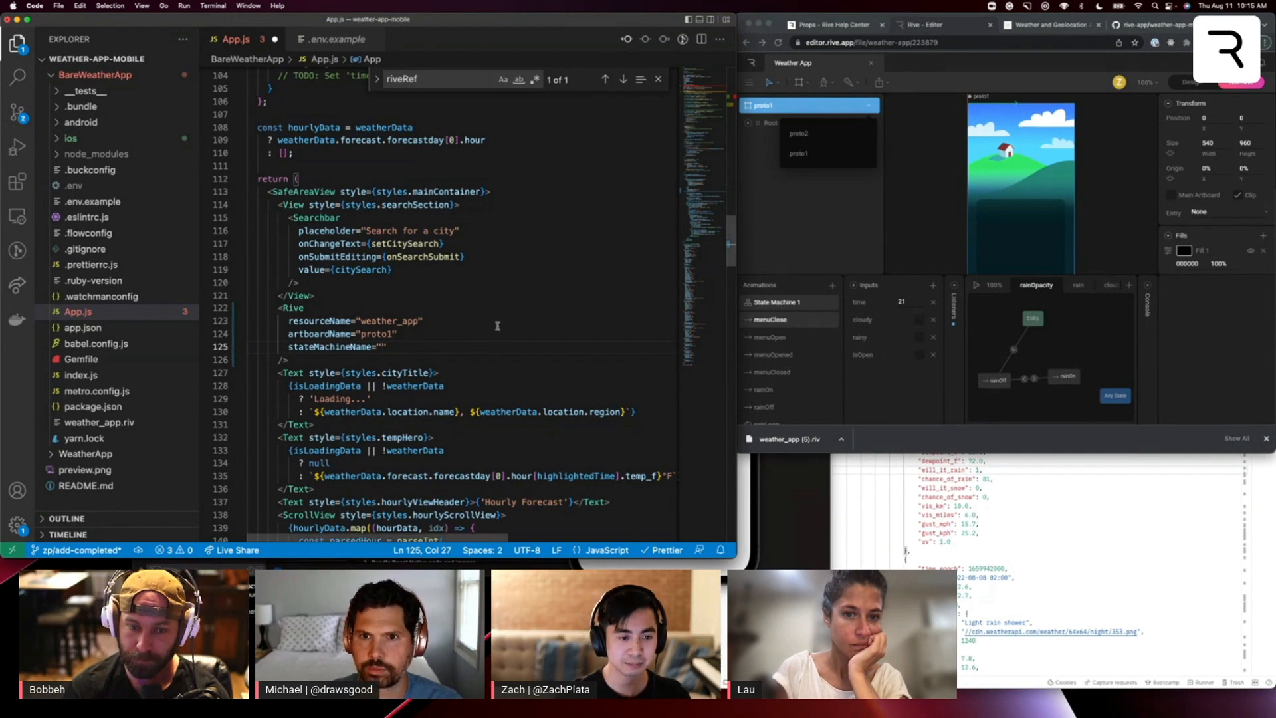
text(State Machine 1)
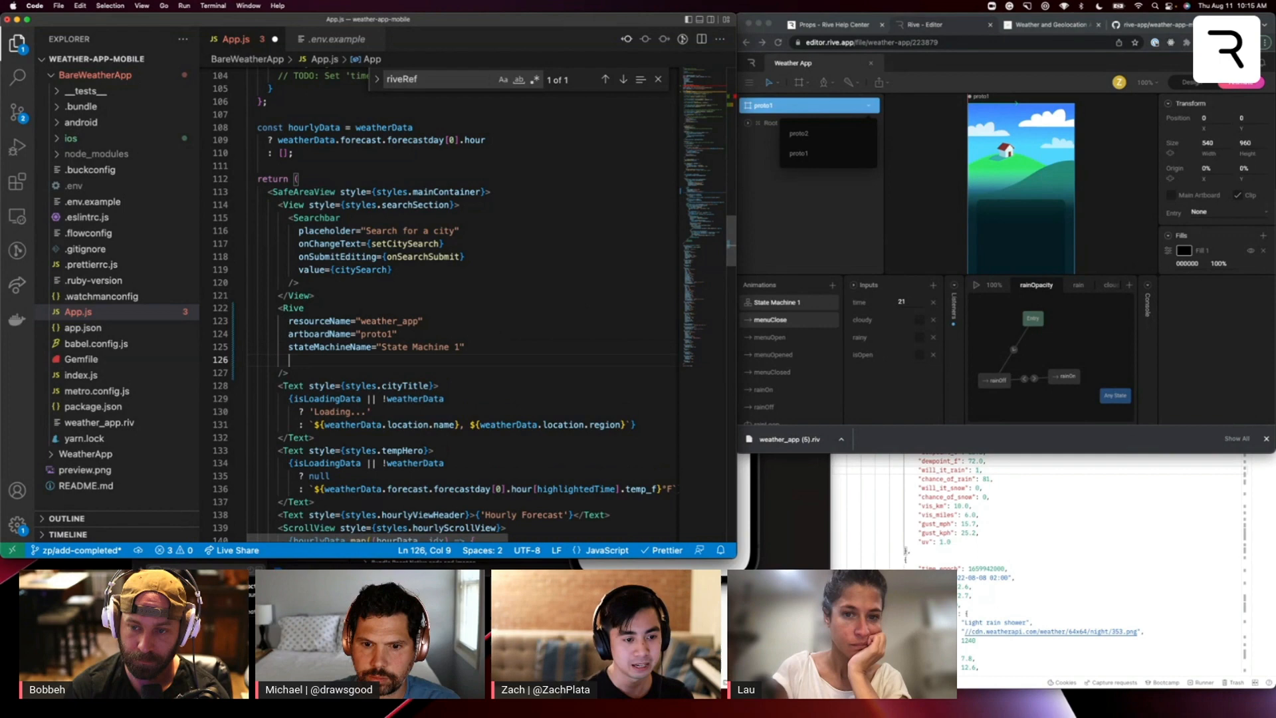
text(autoplay)
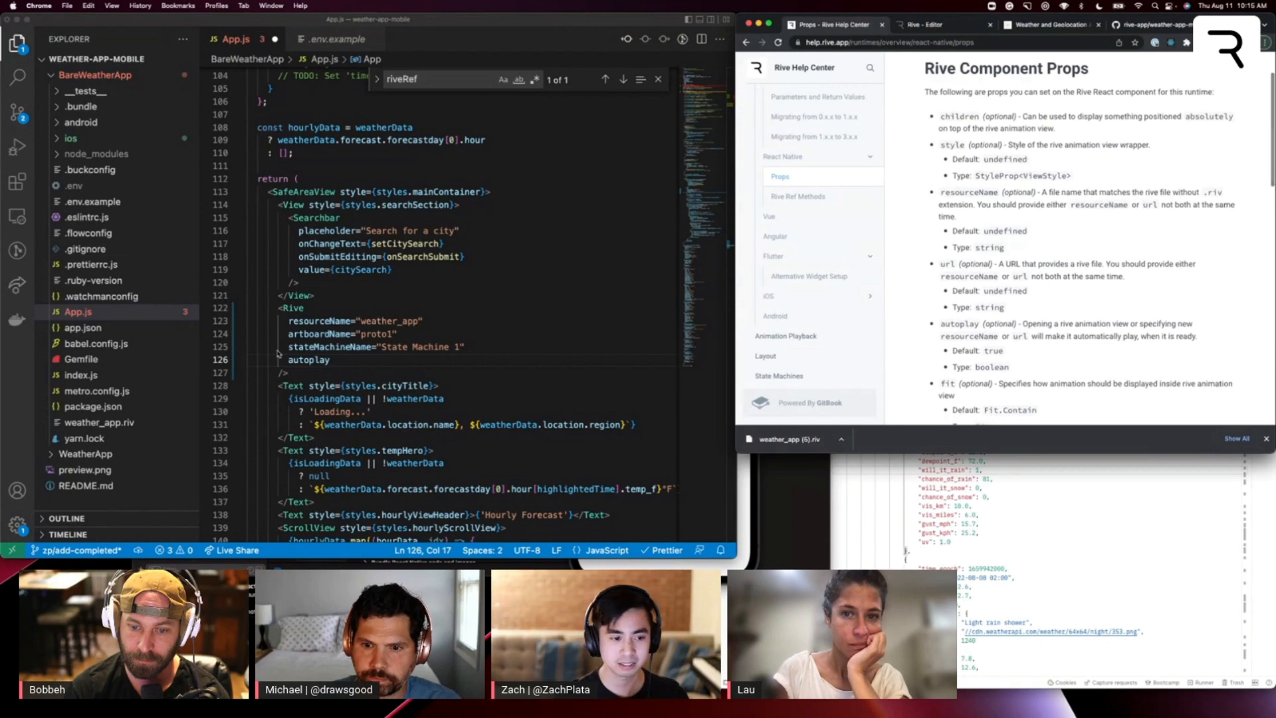
Step: Set autoplay={true}, style={styles.riveStyles} and an empty ref={} on the Rive element
text(=)
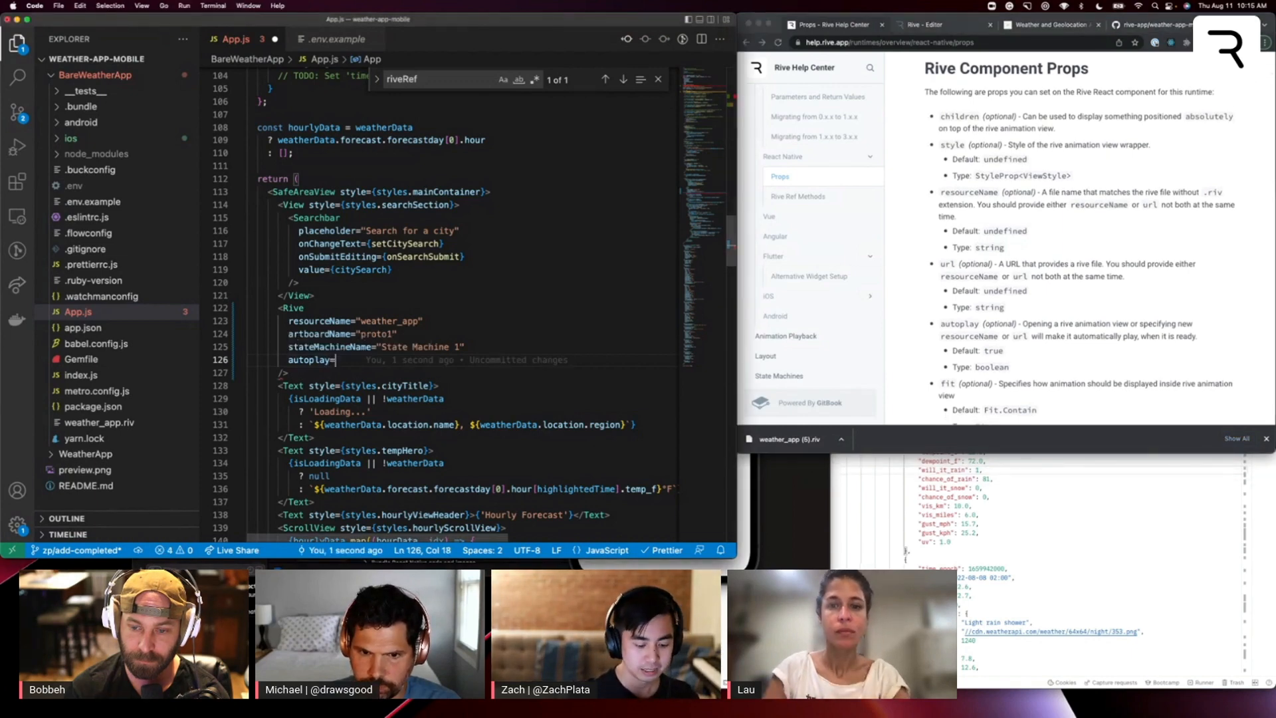
text({true})
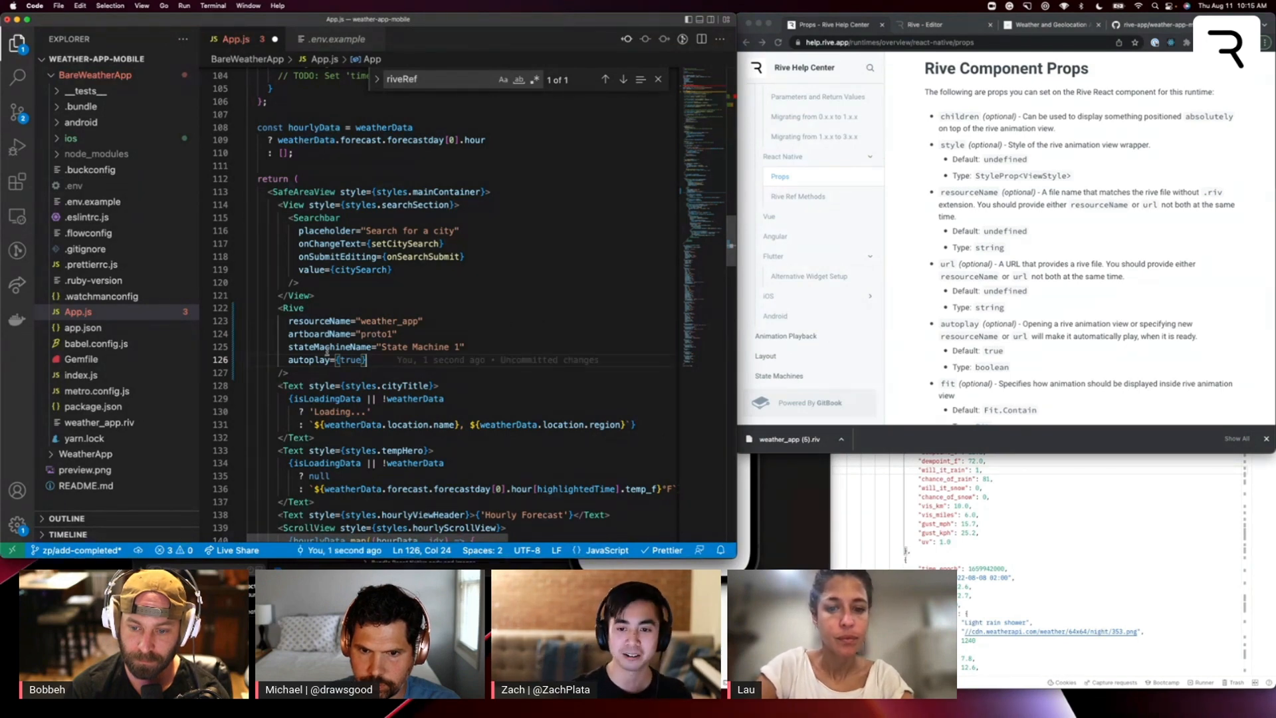
text(style=)
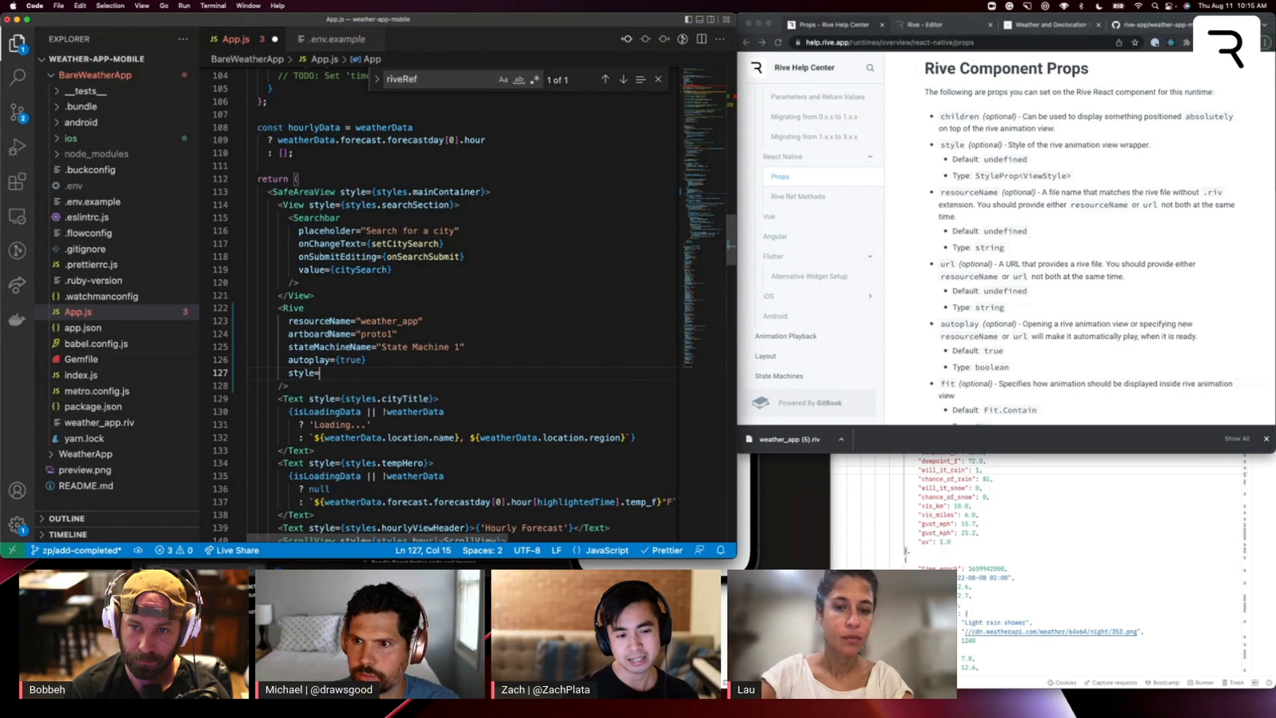
text({styles.riveStyles)
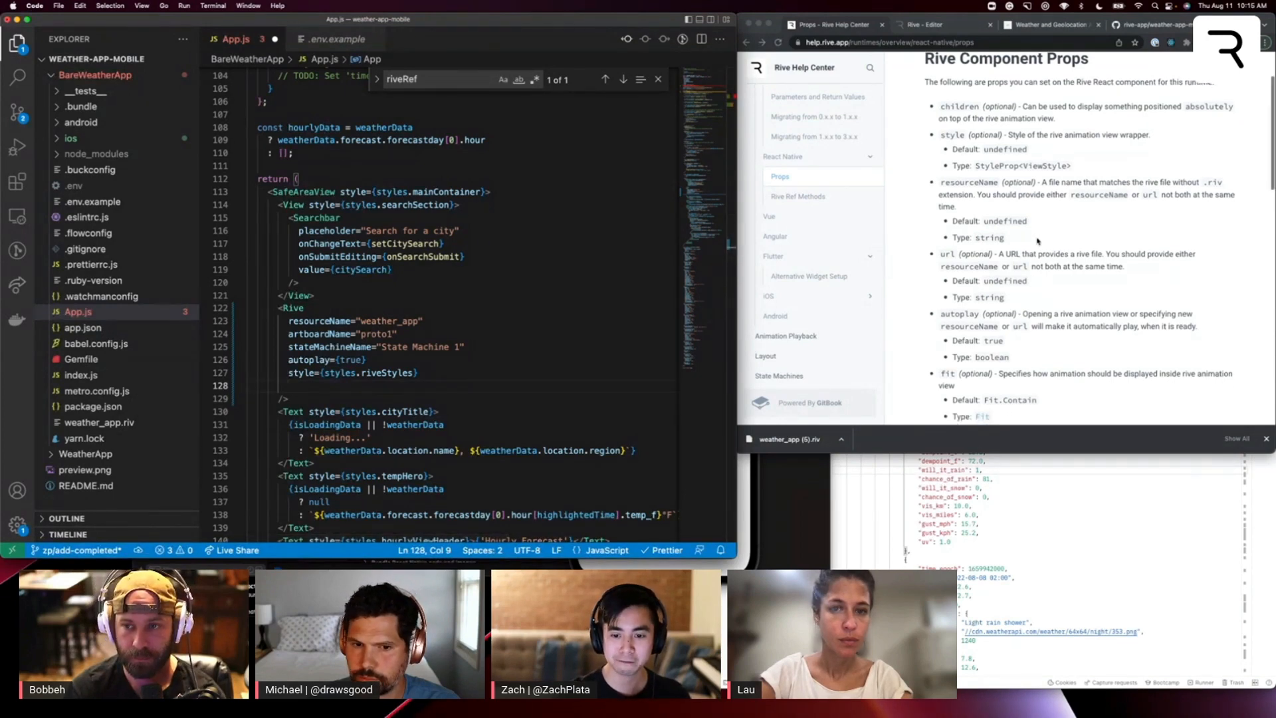
text(ref={})
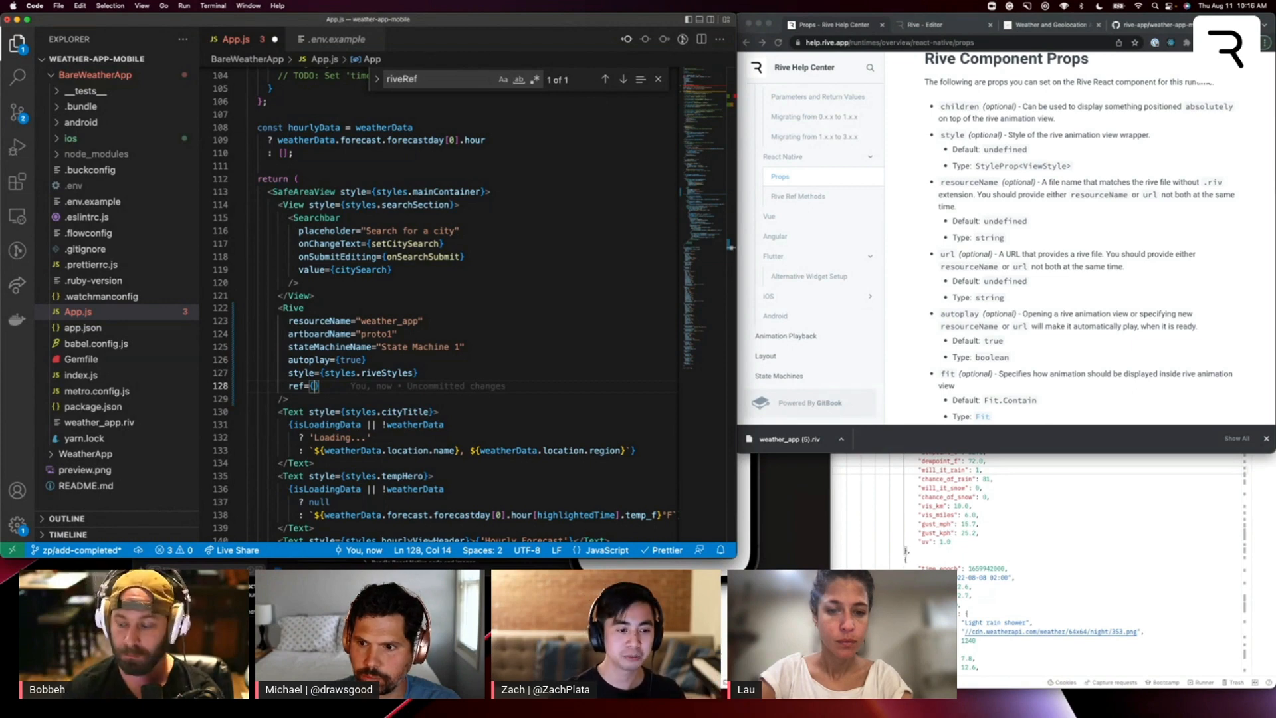
Step: Pass riveRef into ref={} and begin a fit= prop on the next line
drag(281, 307, 322, 393)
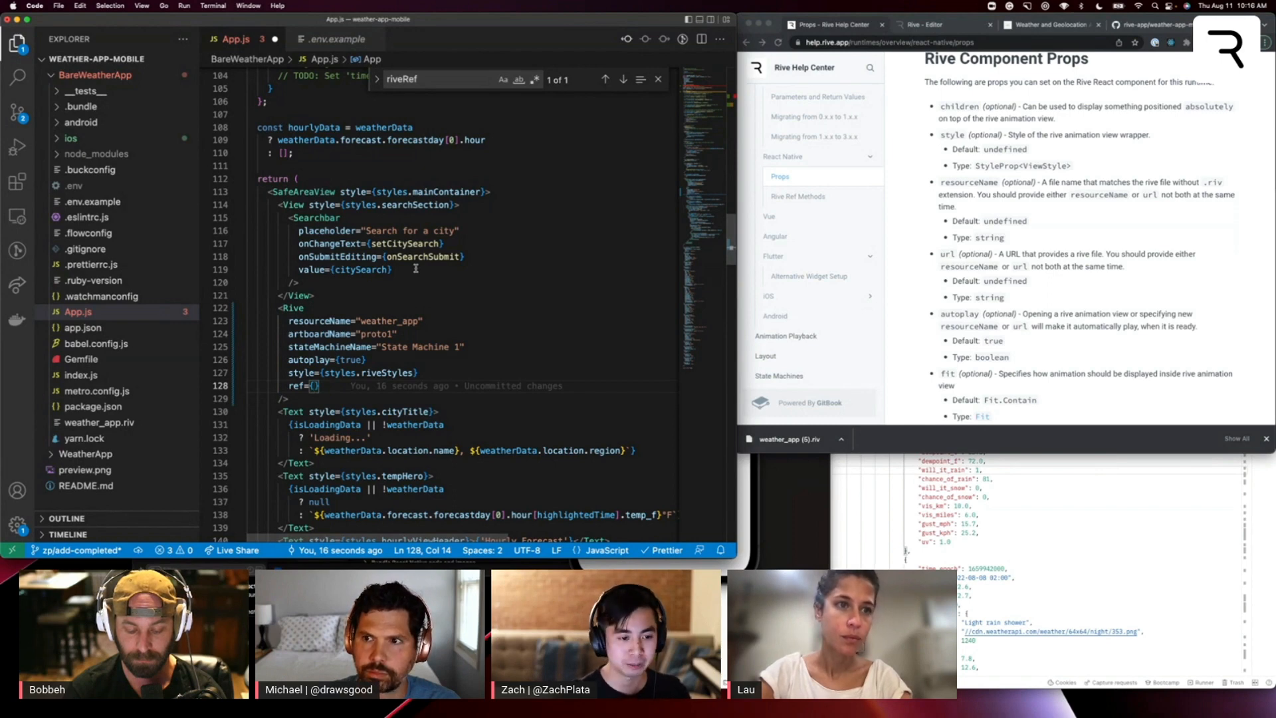
text(riveRef)
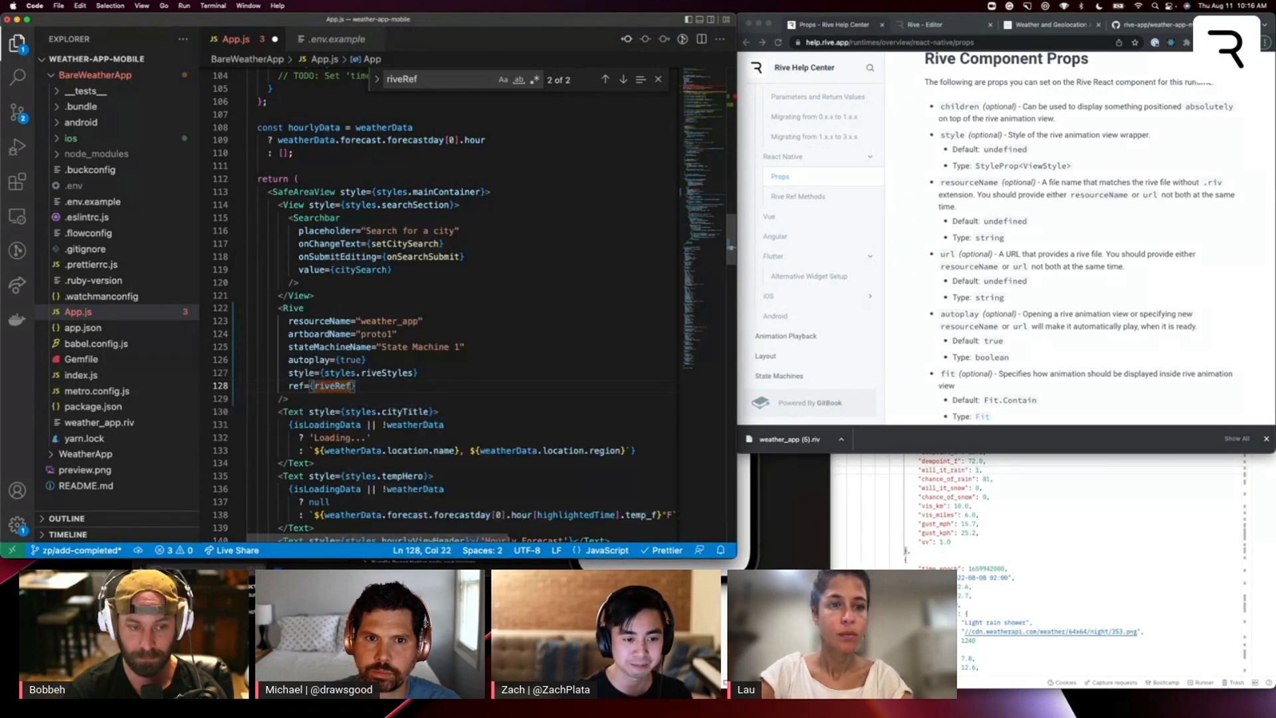
key(Enter)
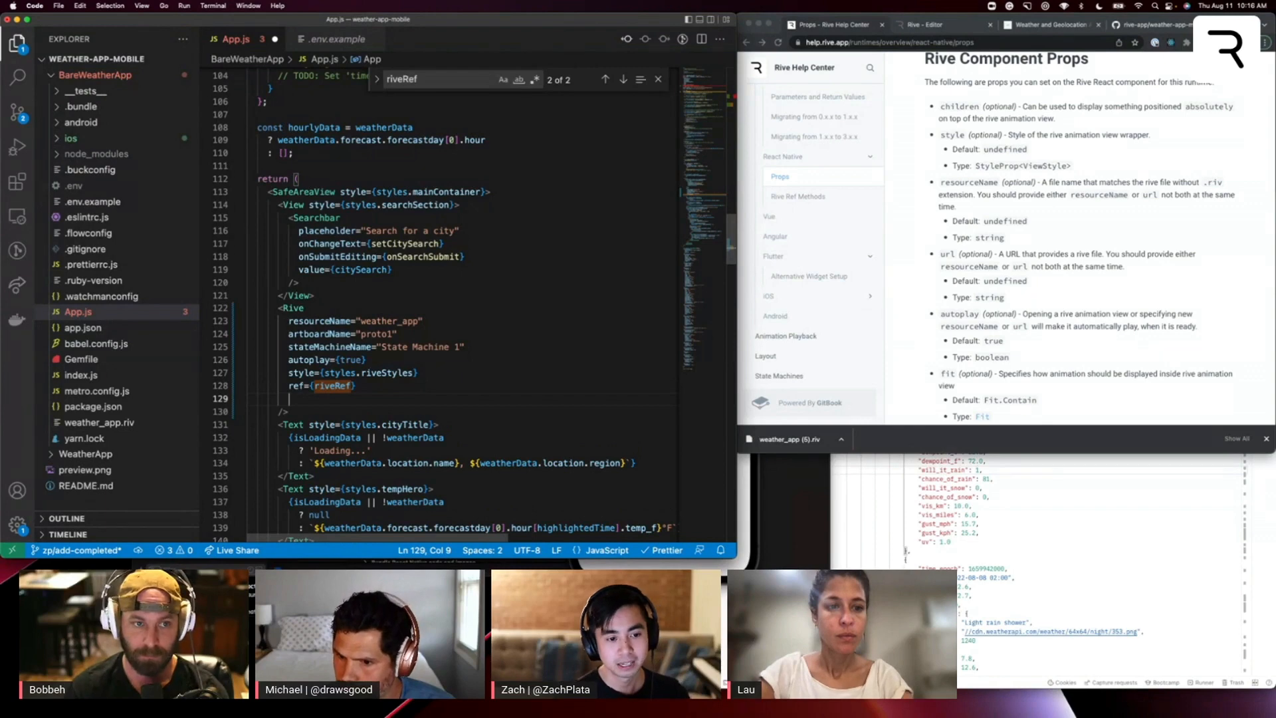
mouse_move(901, 307)
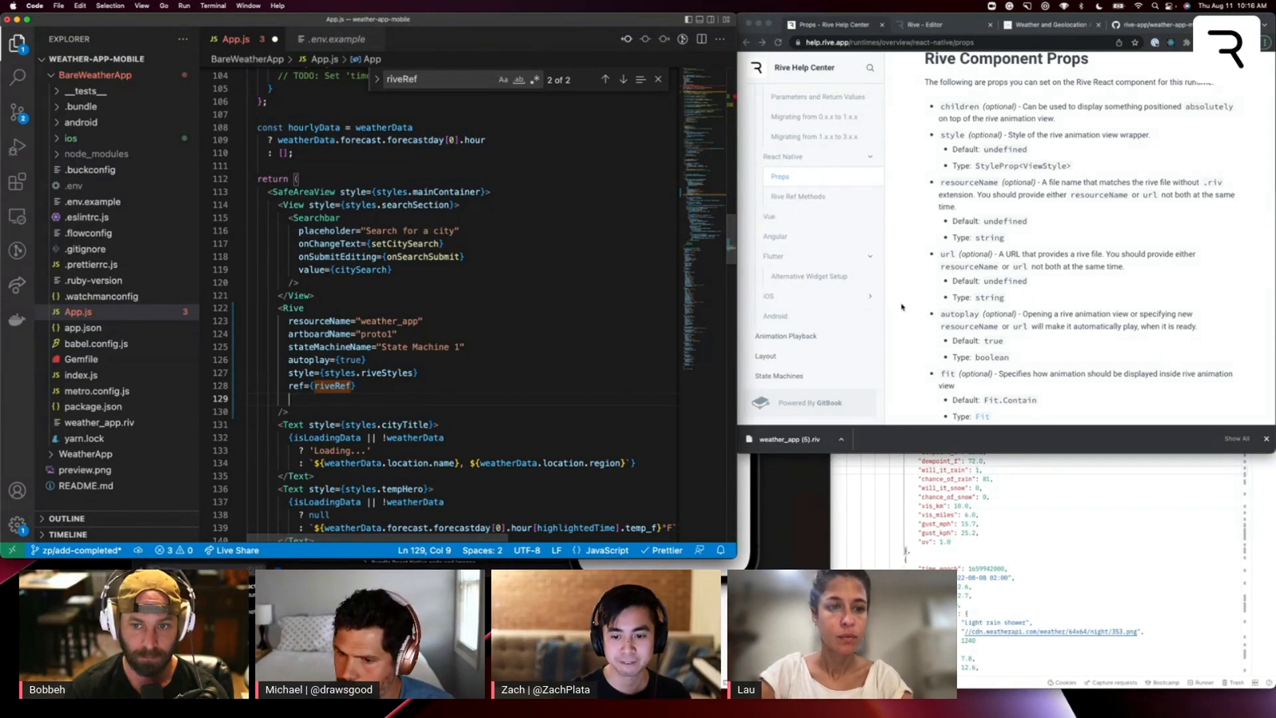
scroll(down, 3)
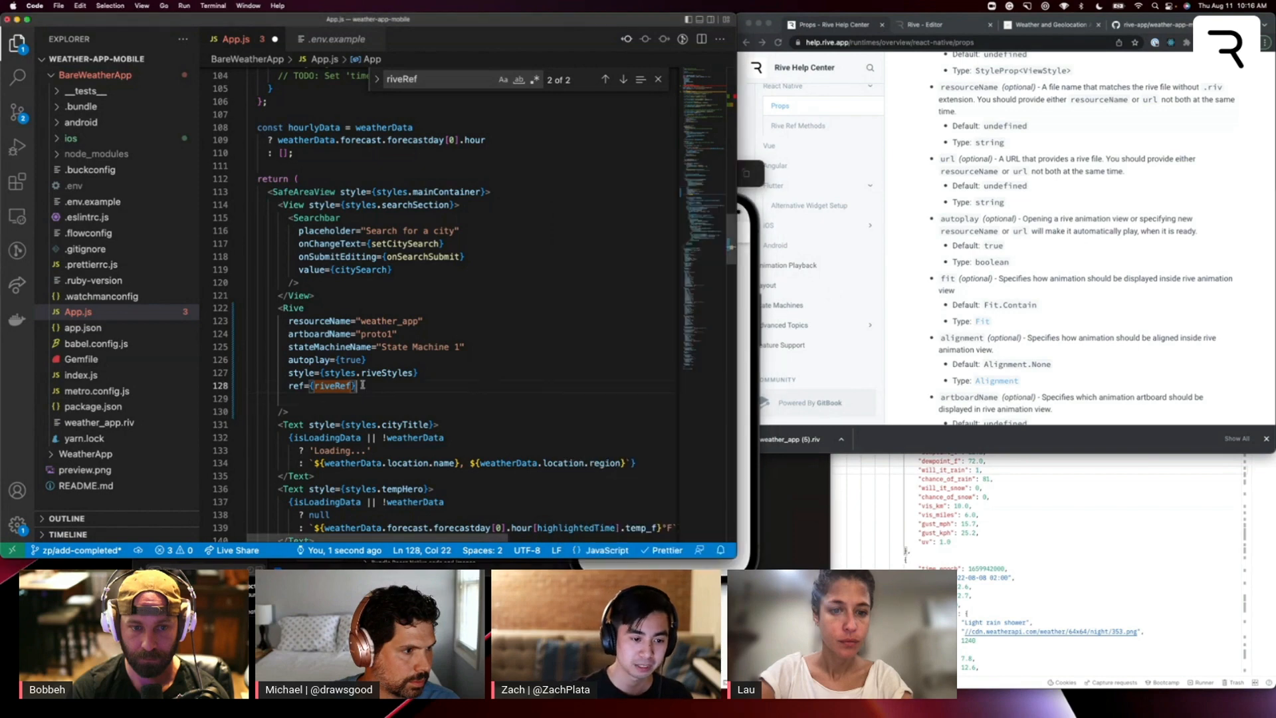
text(fit=)
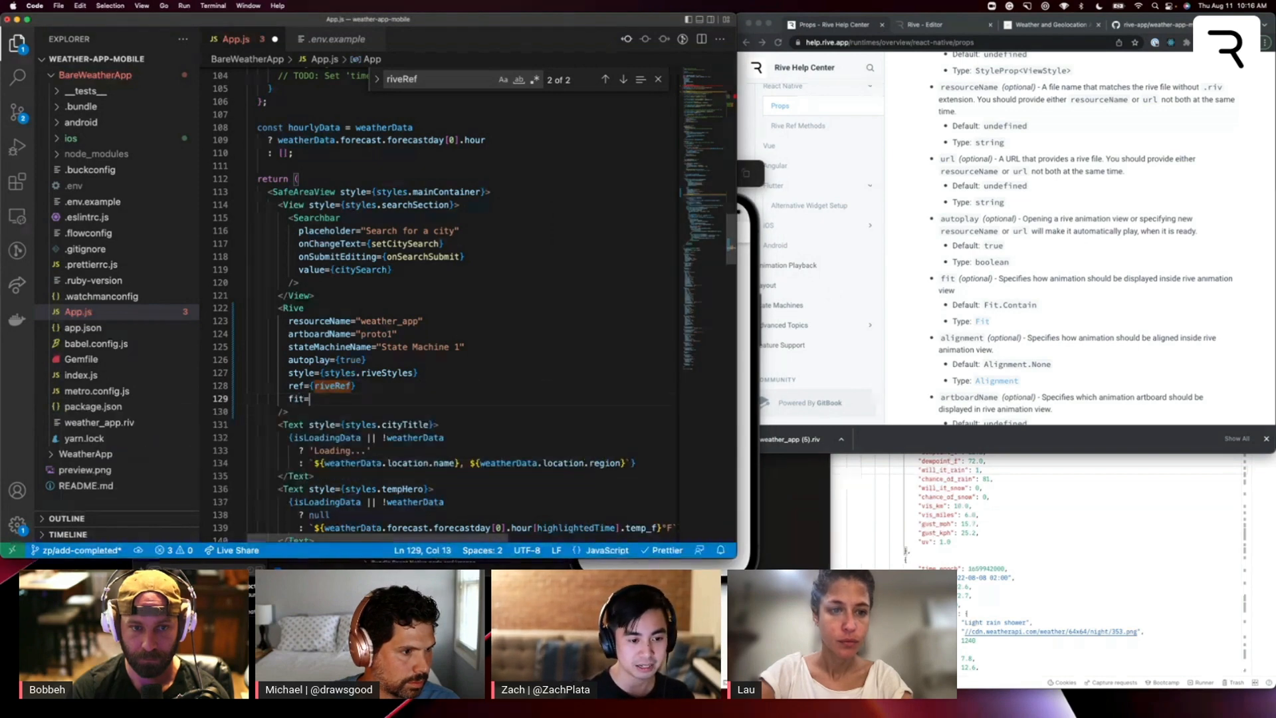